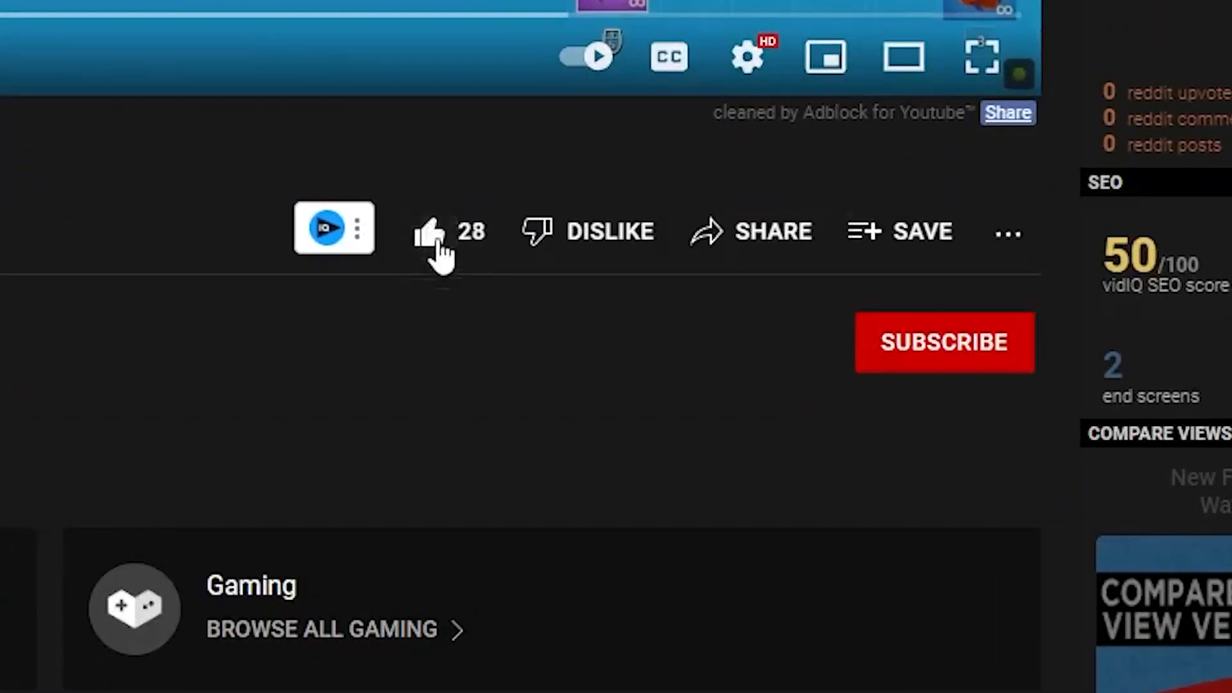
Subscribe to the channel below the video, then scroll down the page.
left_click(942, 342)
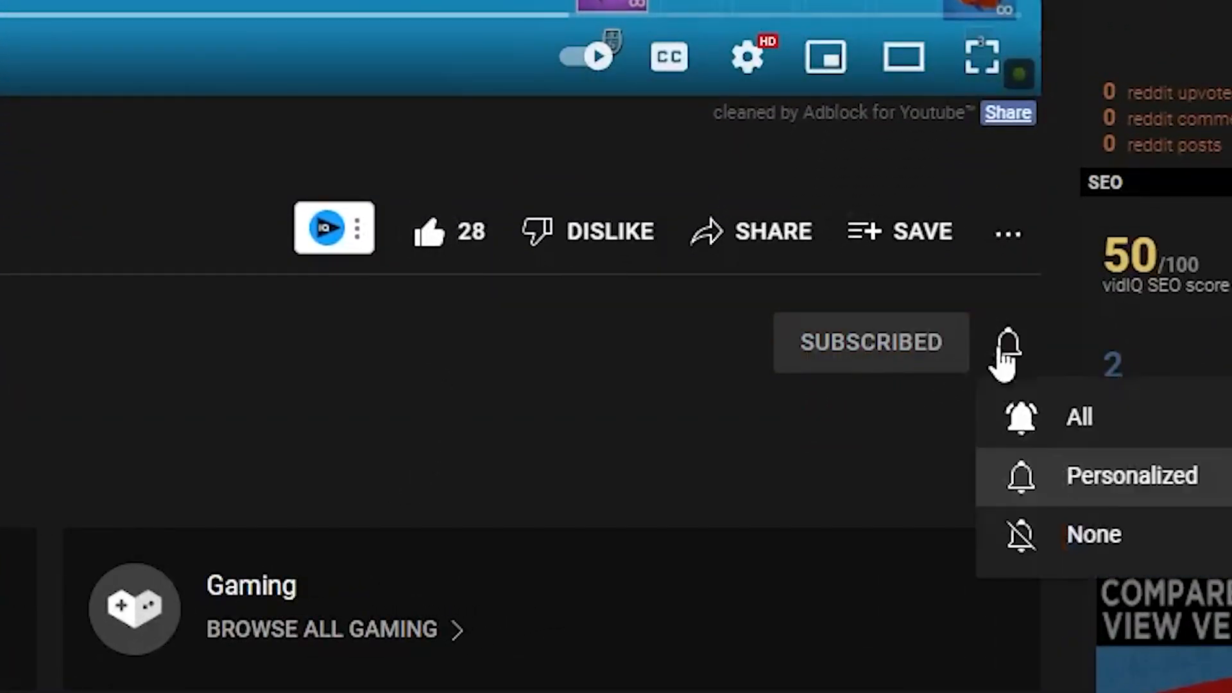
scroll("down", 3)
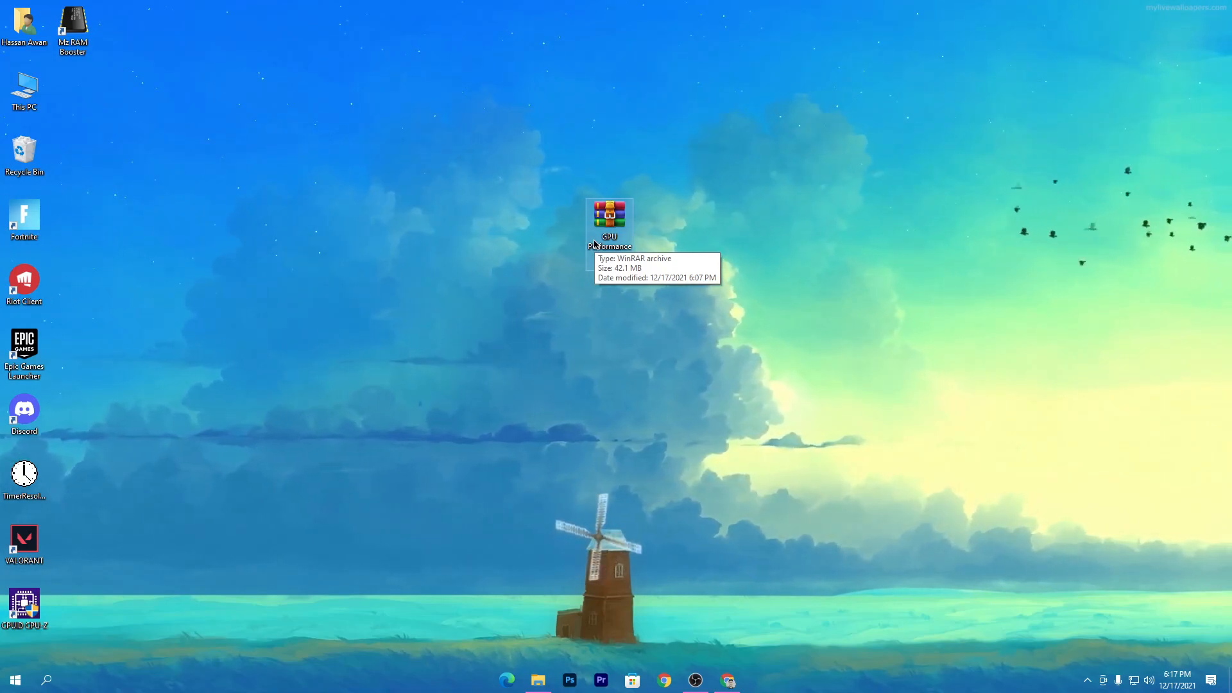
mouse_move(589, 184)
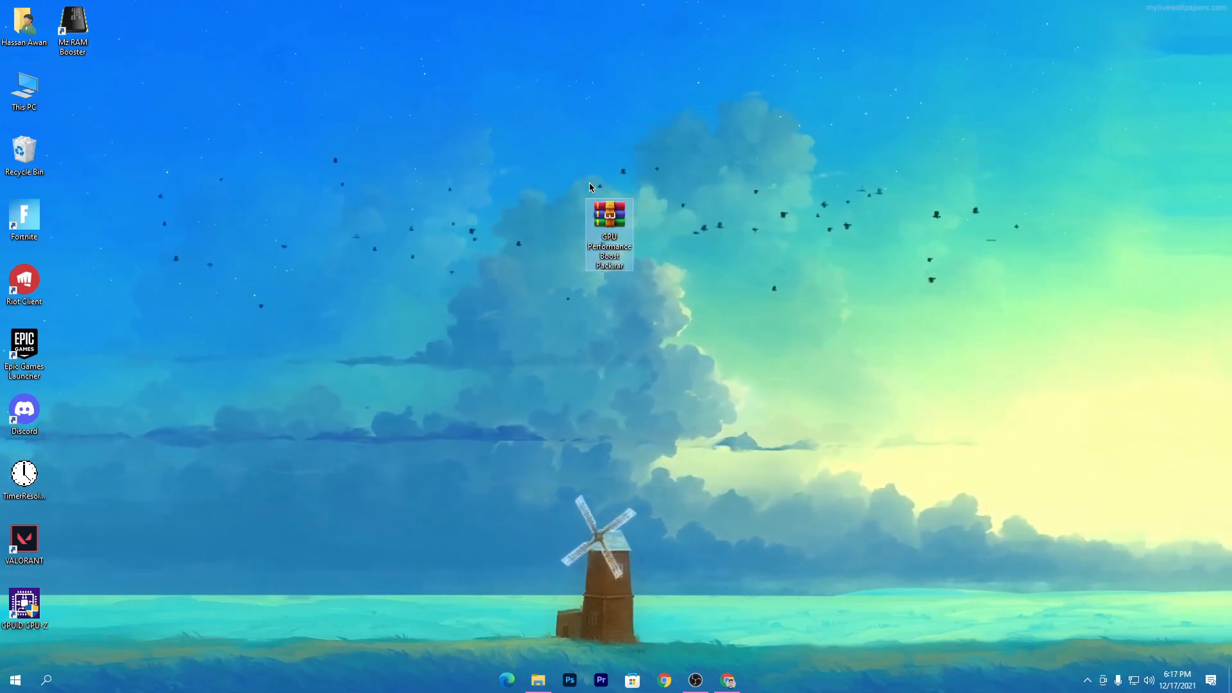
mouse_move(727, 680)
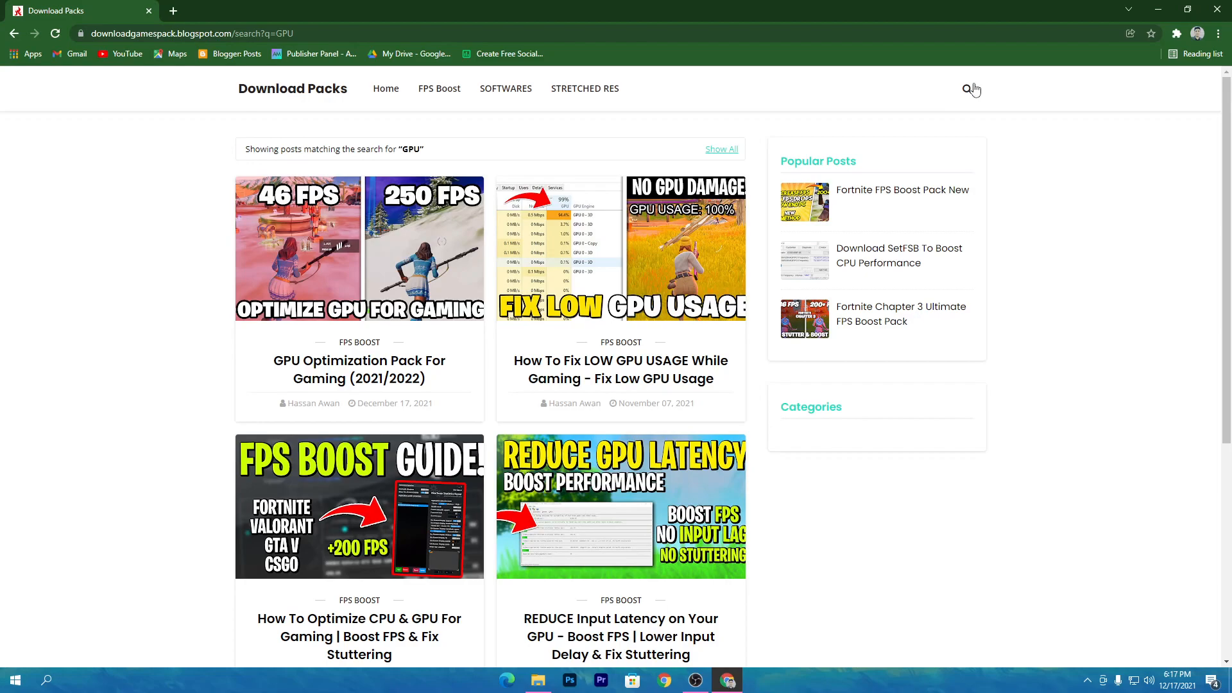
Search the blog for GPU posts.
left_click(971, 87)
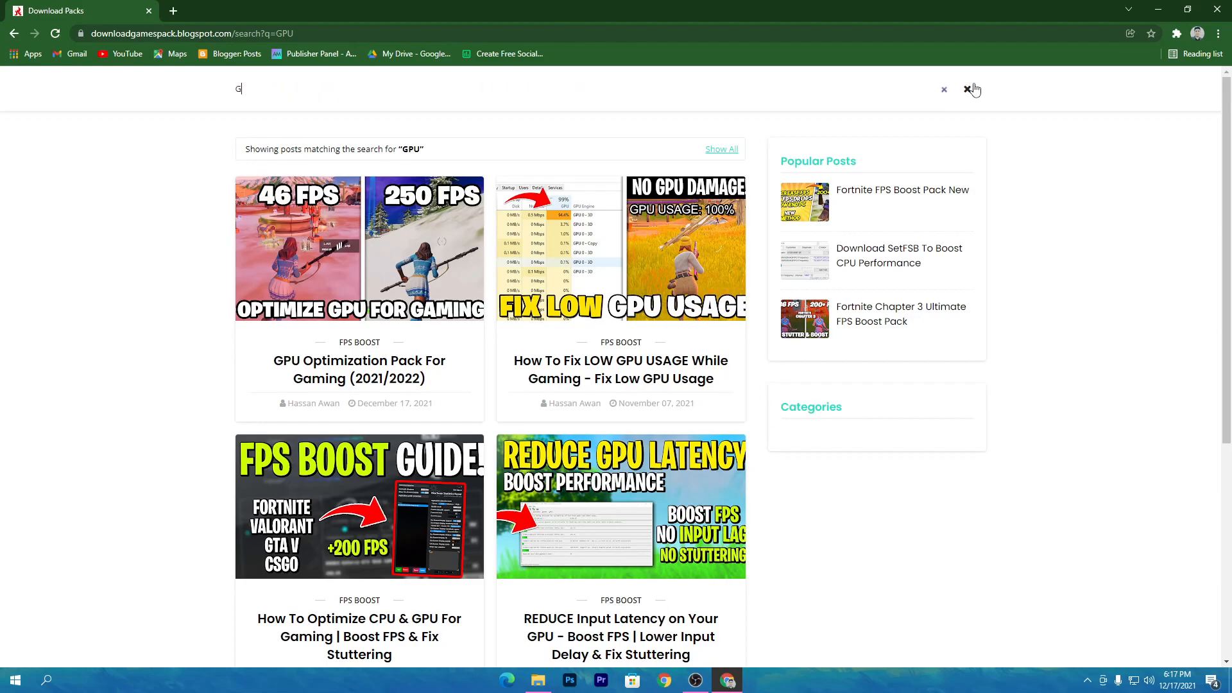
left_click(971, 88)
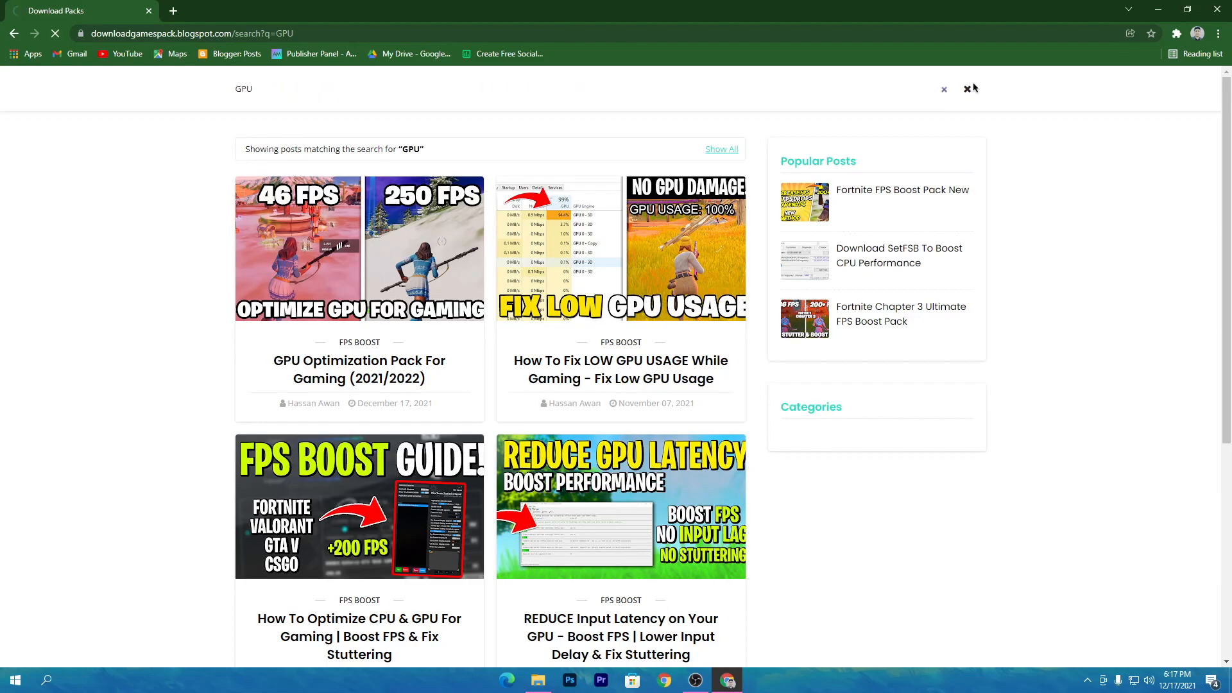
left_click(971, 88)
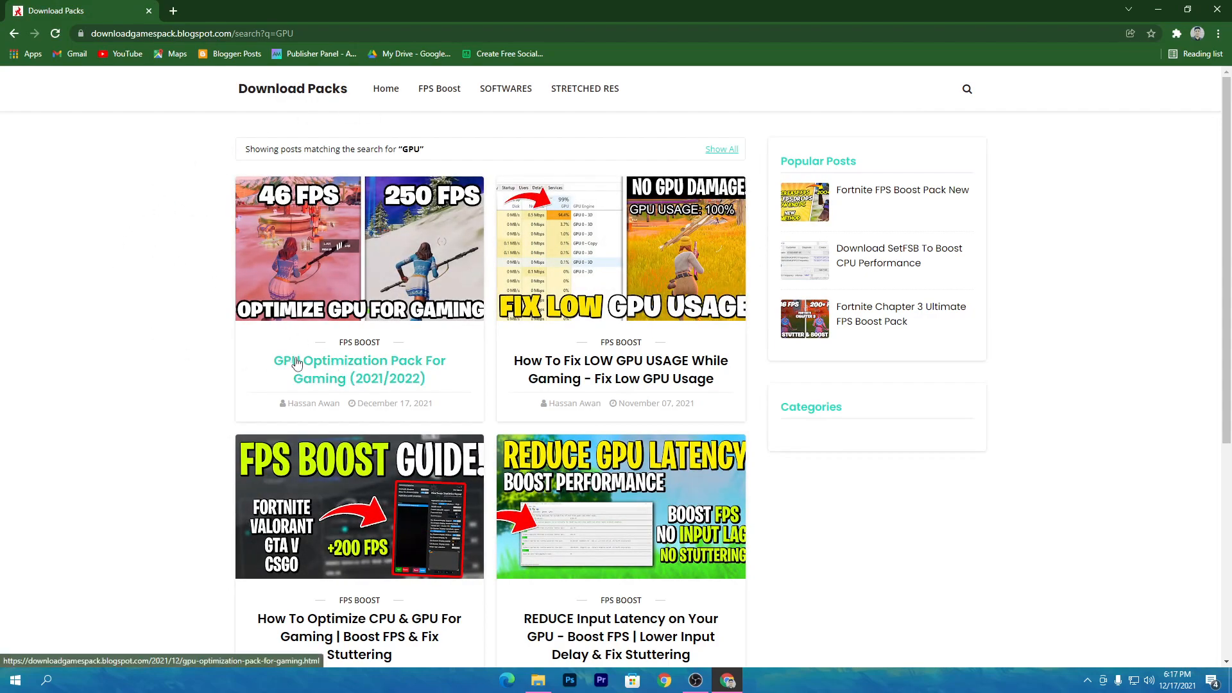
Open the GPU Optimization Pack For Gaming post and follow its download link.
left_click(359, 369)
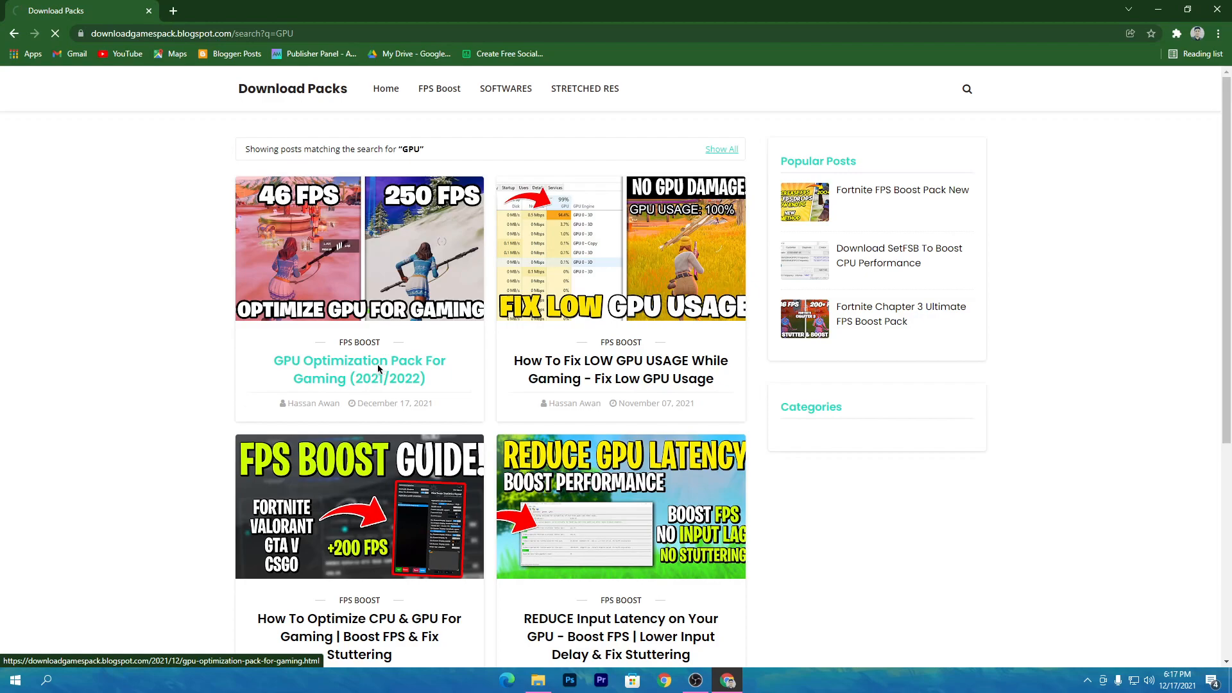
left_click(359, 370)
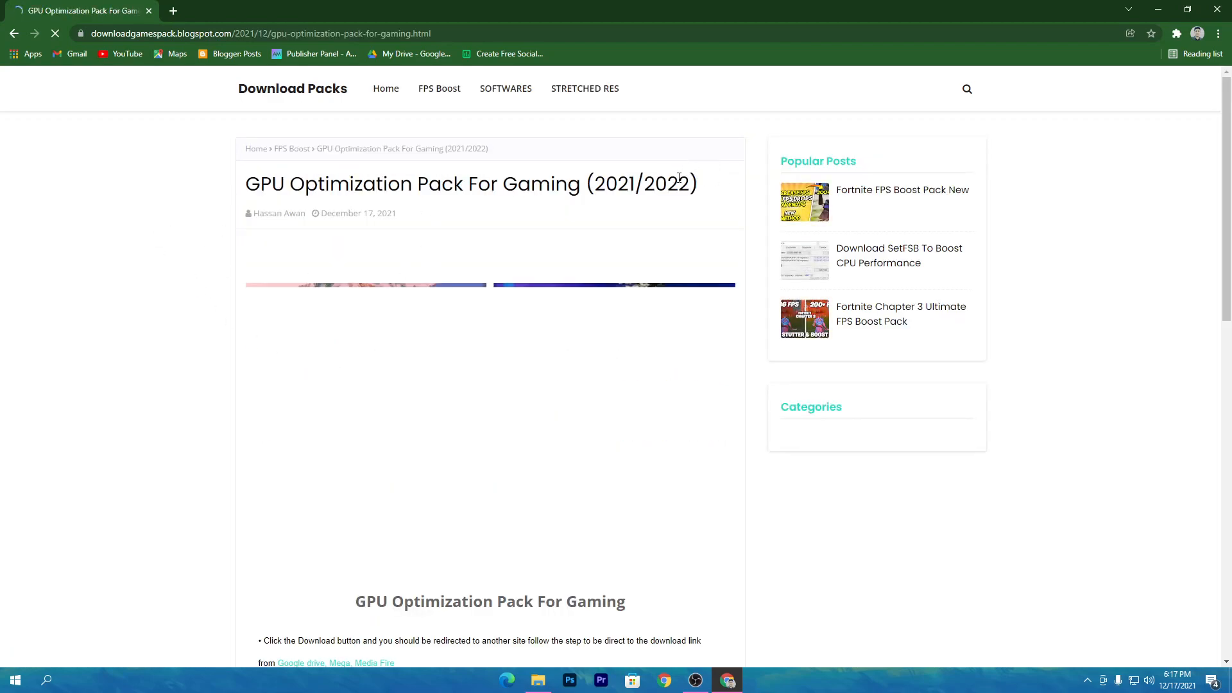
scroll("down", 3)
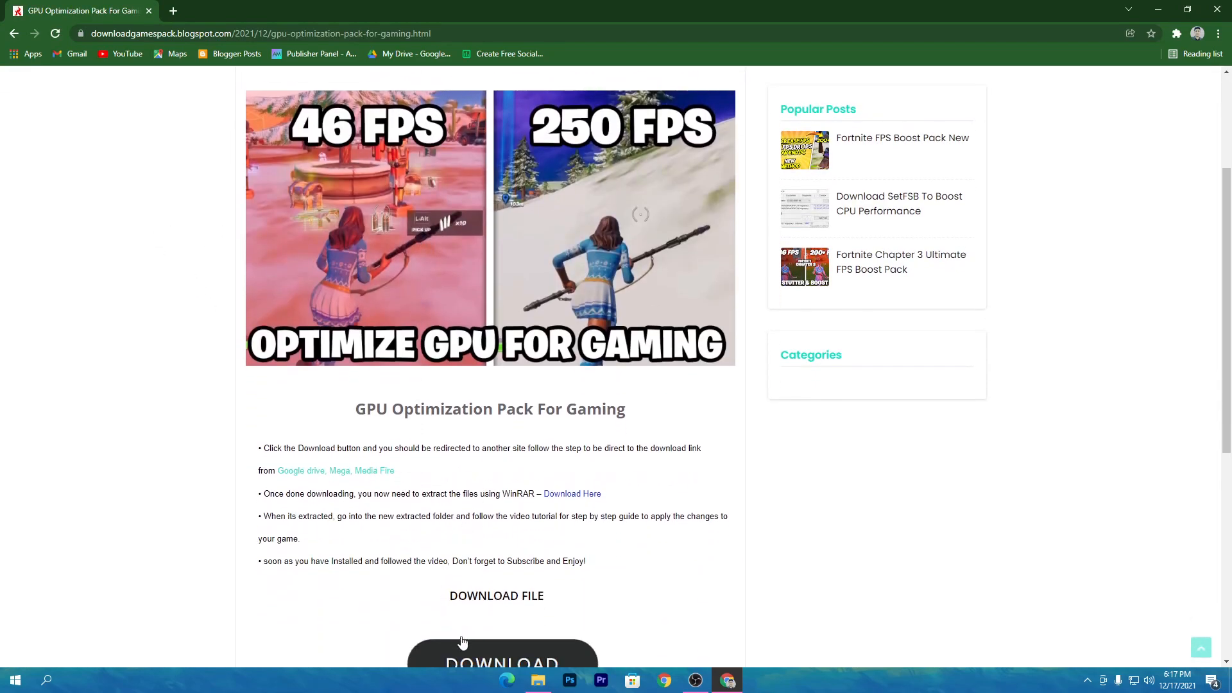
left_click(502, 656)
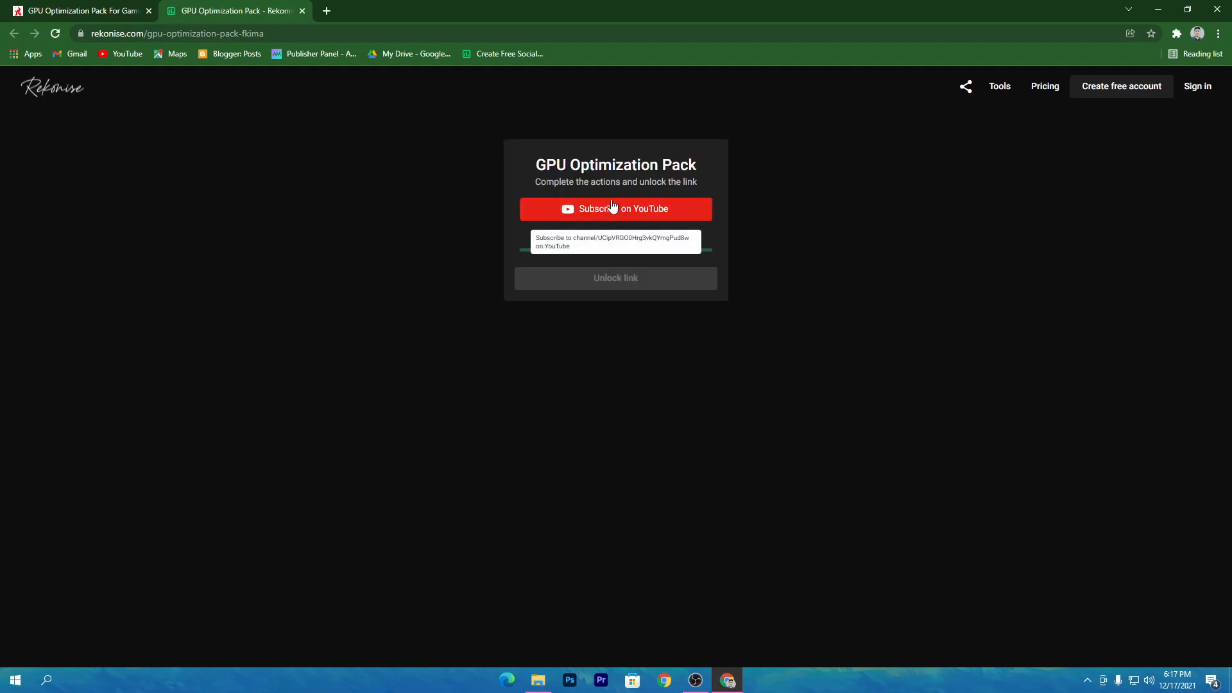
Complete the YouTube subscribe requirement, reach progress 1/1 on Rekonise, and unlock the link.
left_click(615, 208)
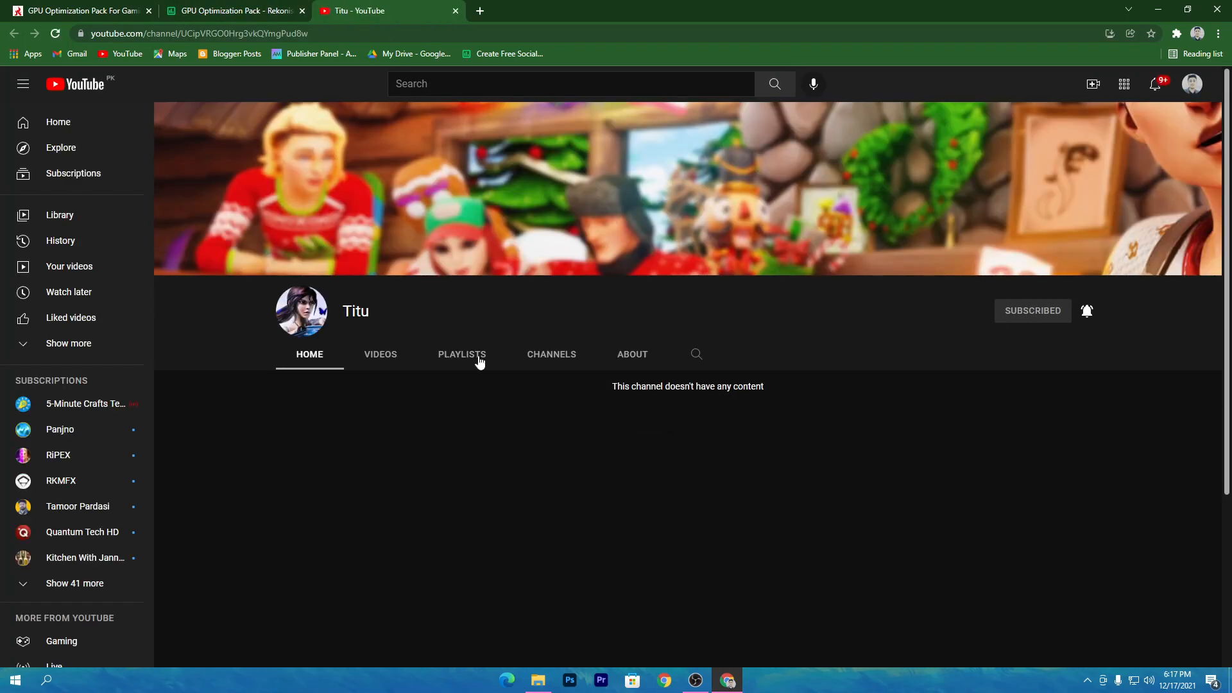
left_click(235, 10)
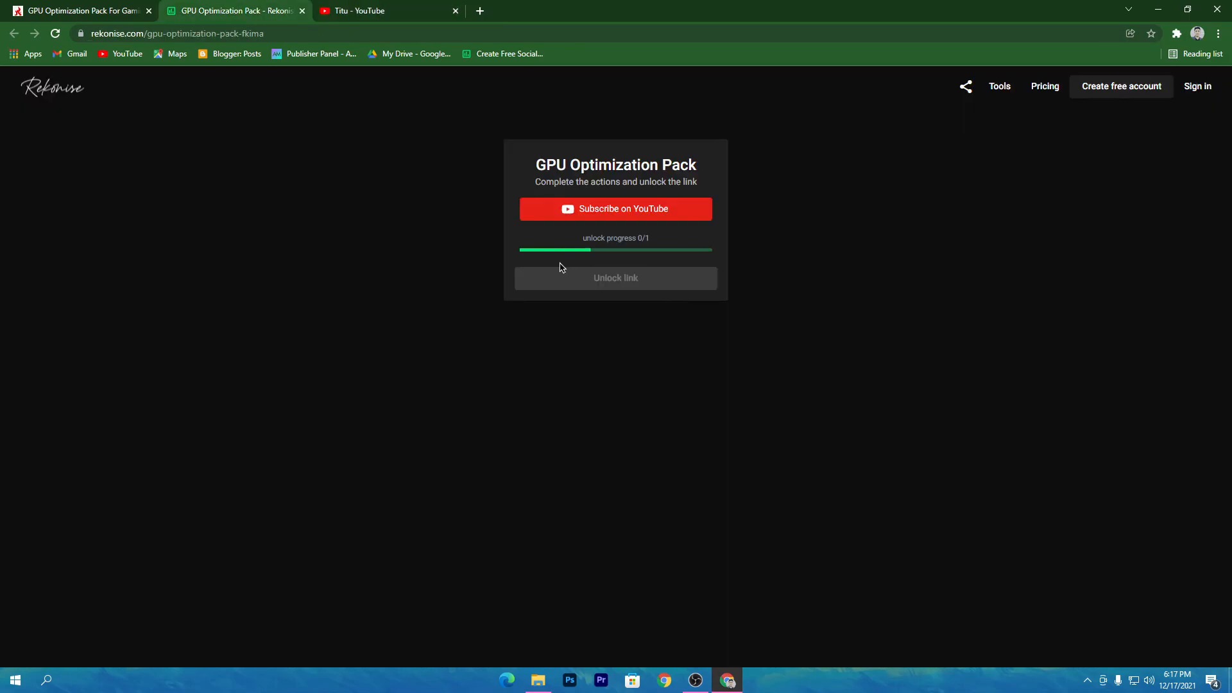
left_click(616, 208)
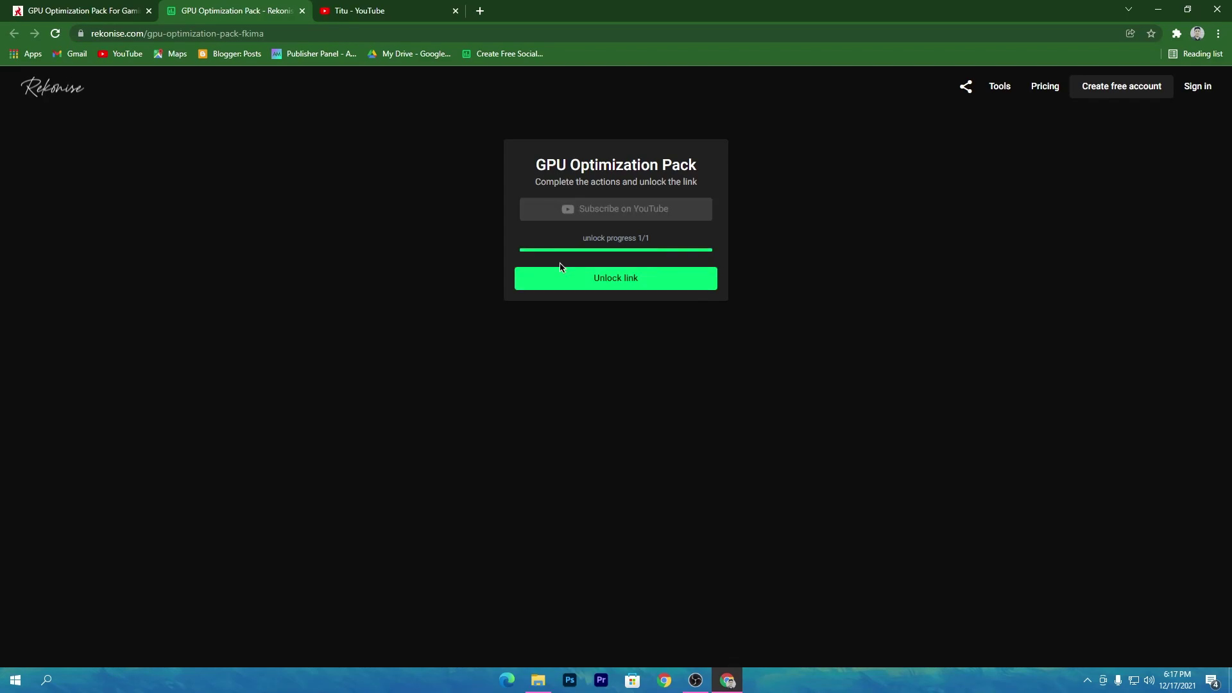
mouse_move(662, 277)
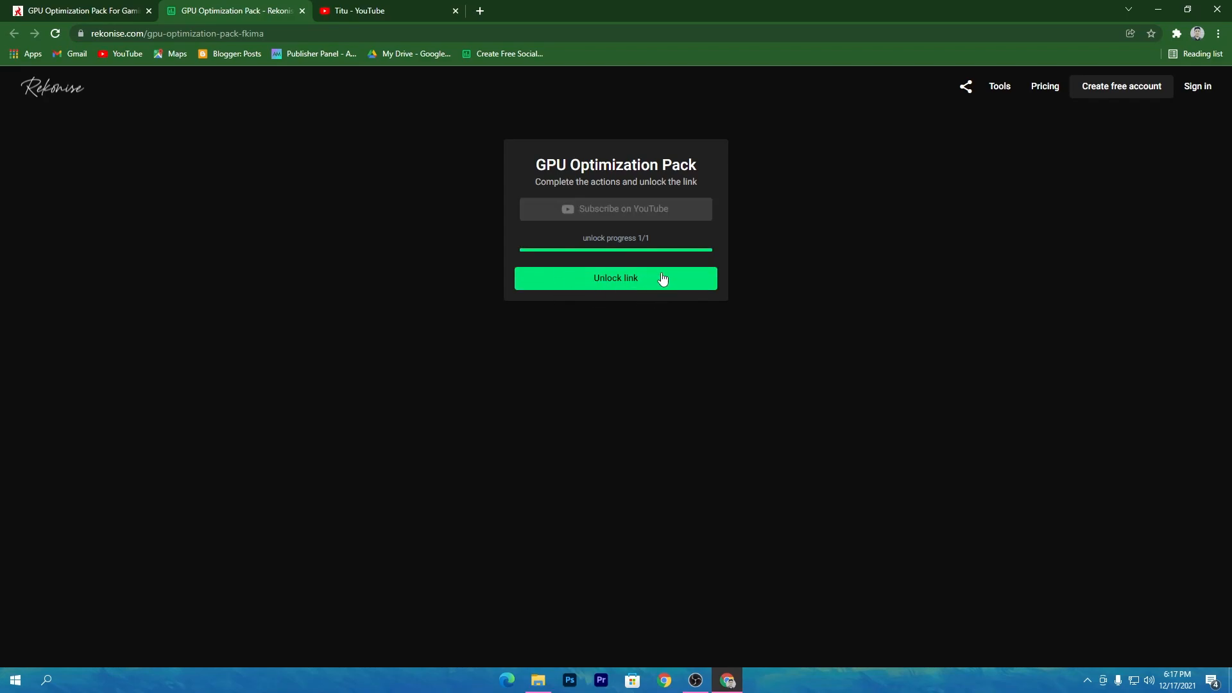
left_click(615, 277)
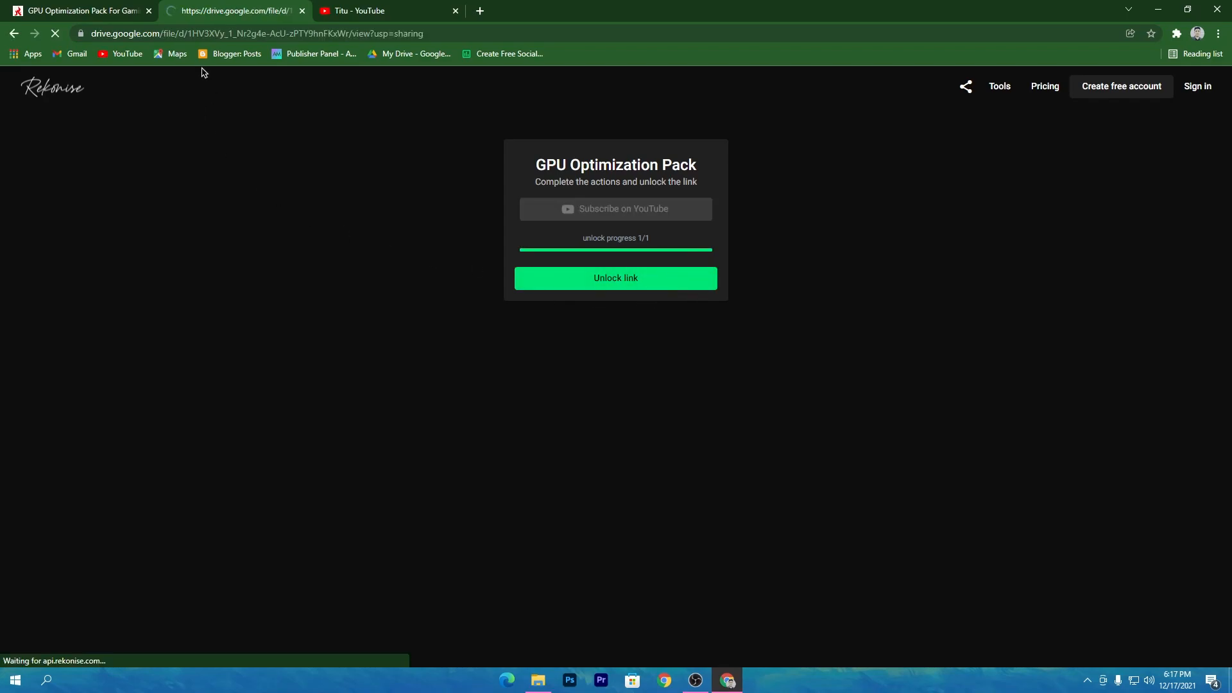
Download GPU Performance Boost Pack.rar from the Drive preview, bypassing the virus-scan warning.
left_click(616, 277)
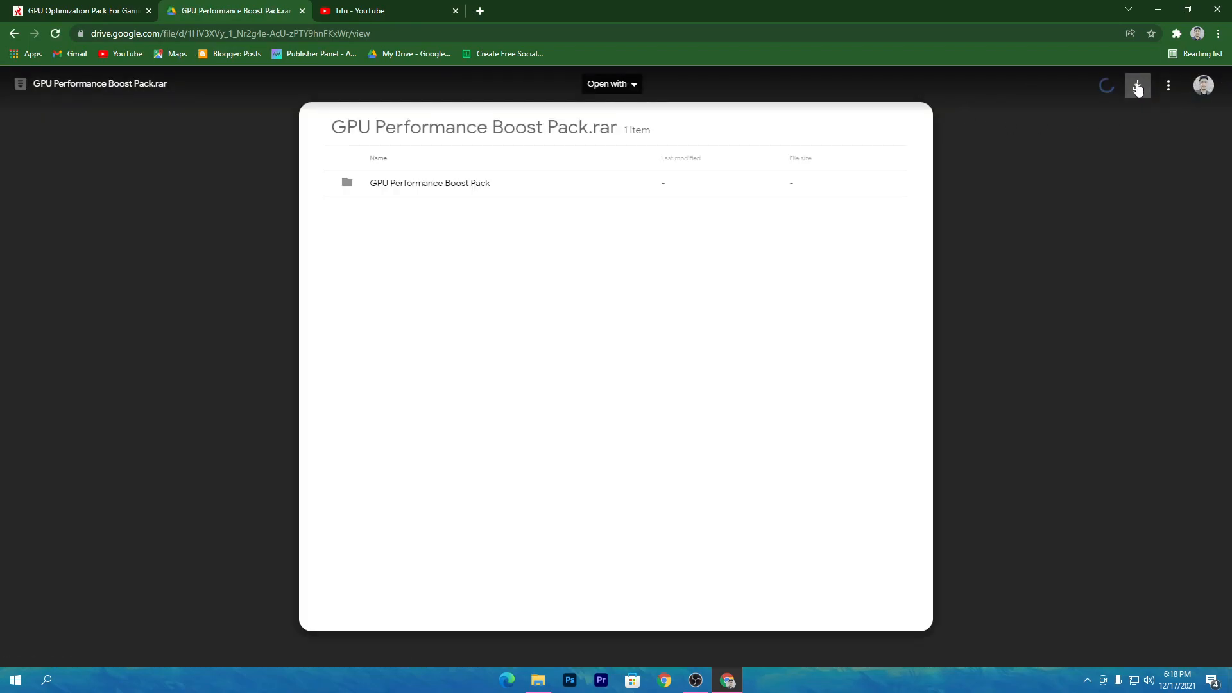
left_click(1137, 86)
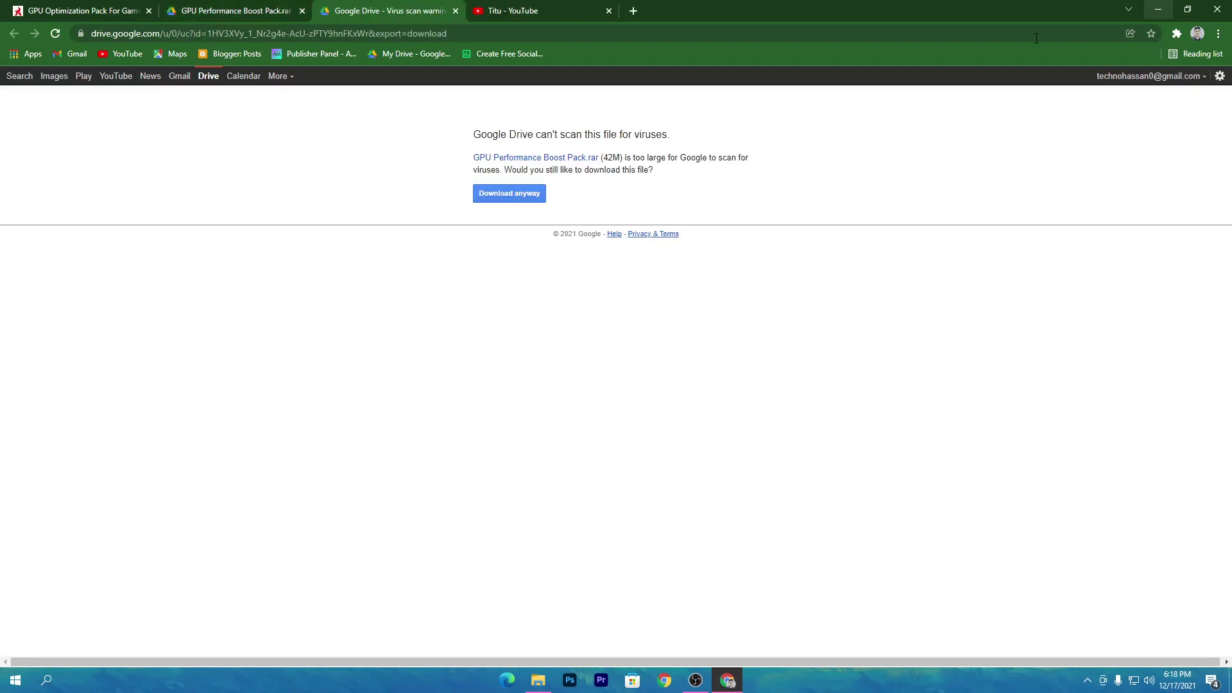
left_click(508, 193)
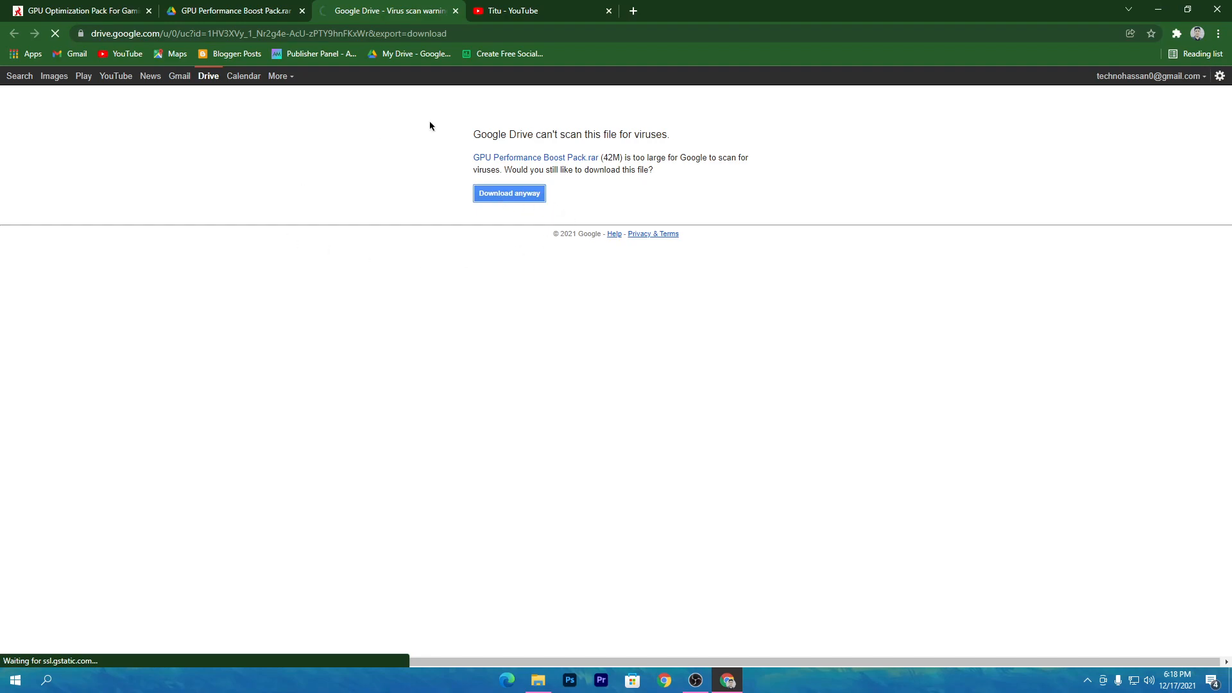
left_click(509, 194)
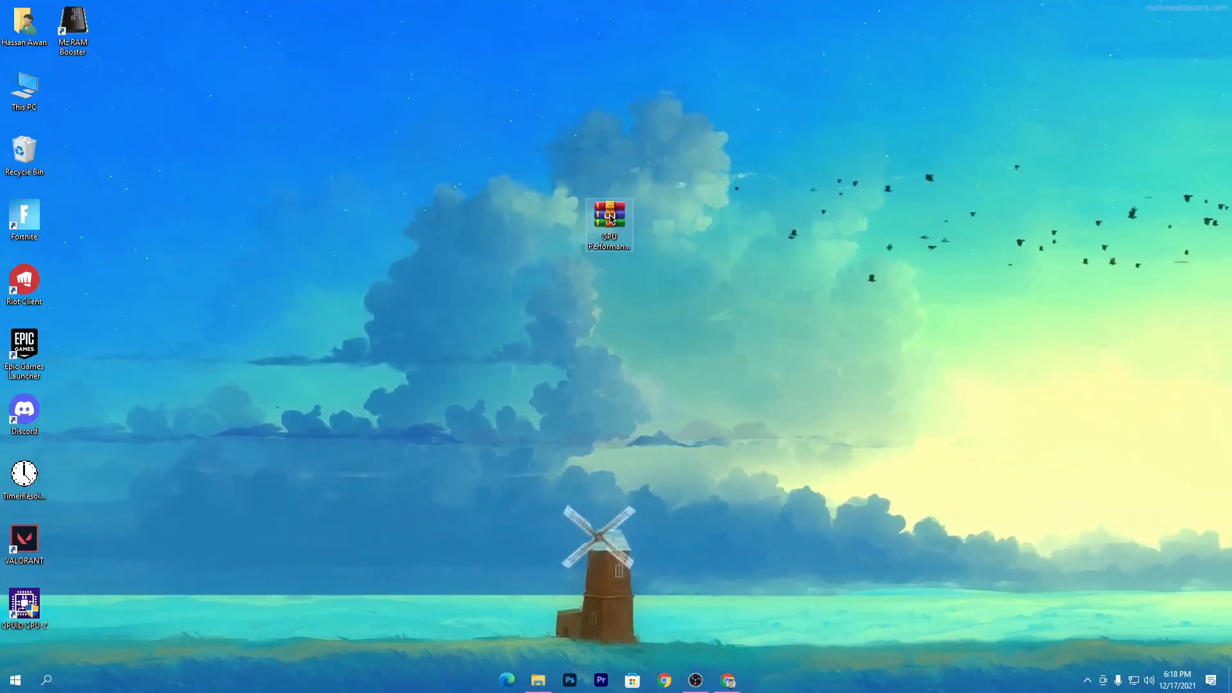
Extract the pack archive in WinRAR, close WinRAR, and open the extracted folder.
double_click(609, 224)
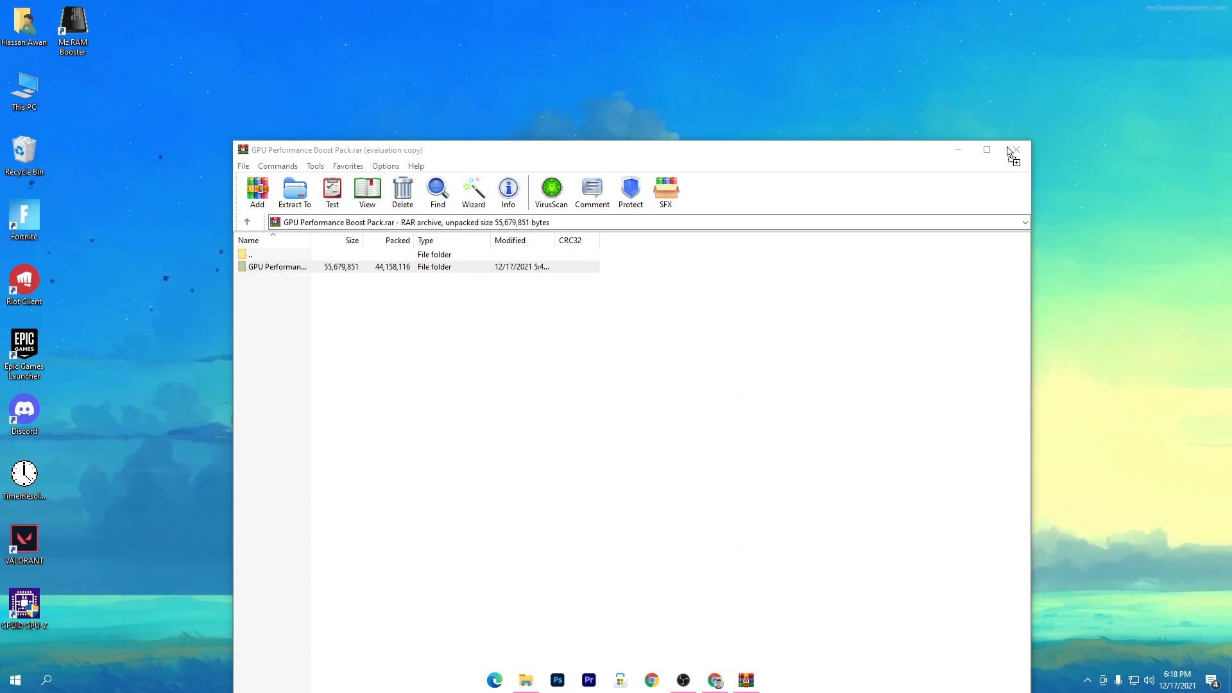
left_click(1015, 150)
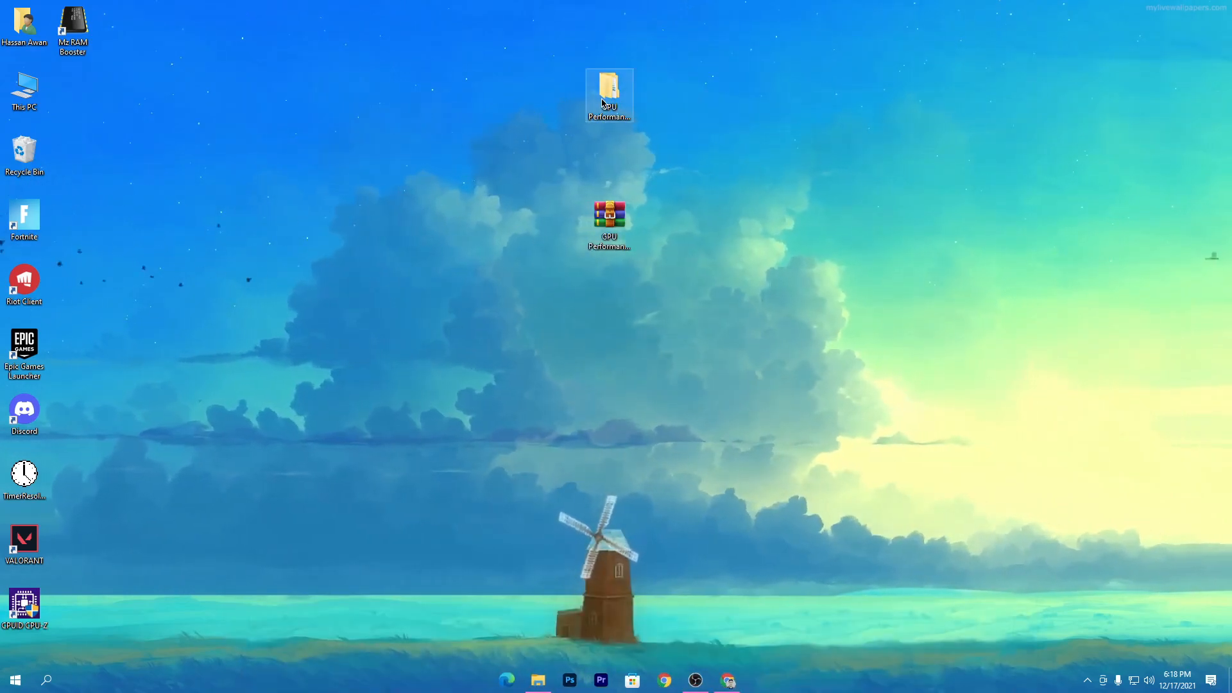
double_click(609, 94)
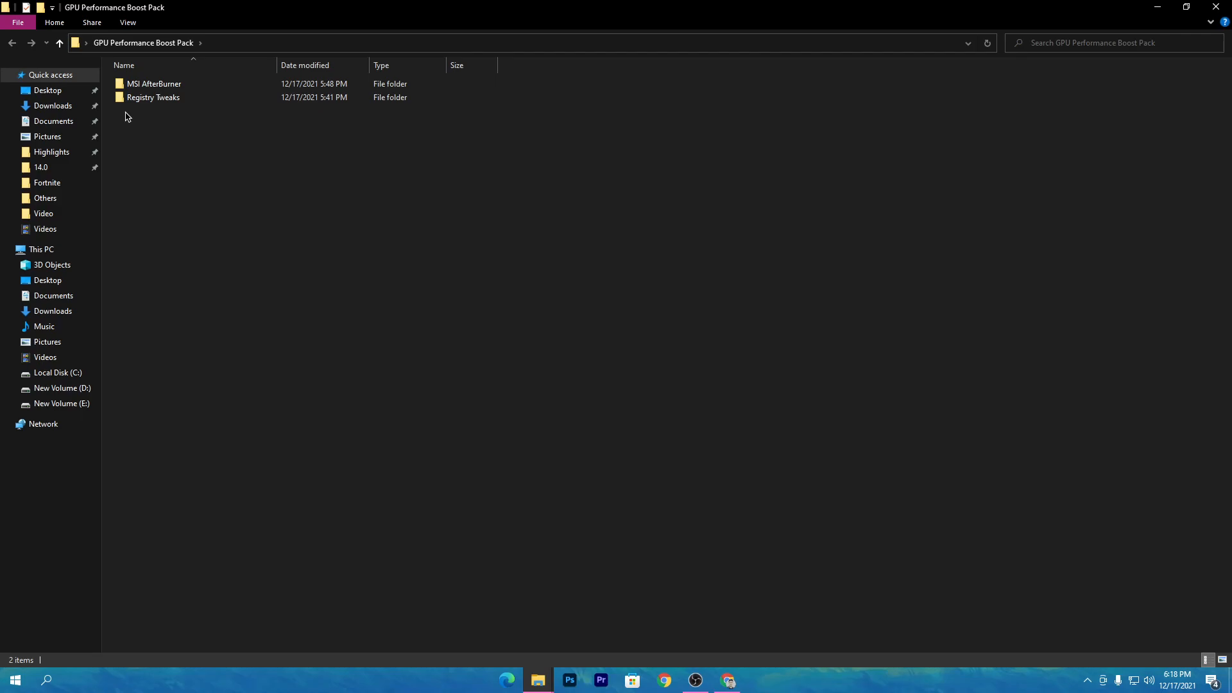
Merge Enable Fast Startup.reg from Registry Tweaks > Fast Startup, approving both prompts.
left_click(154, 97)
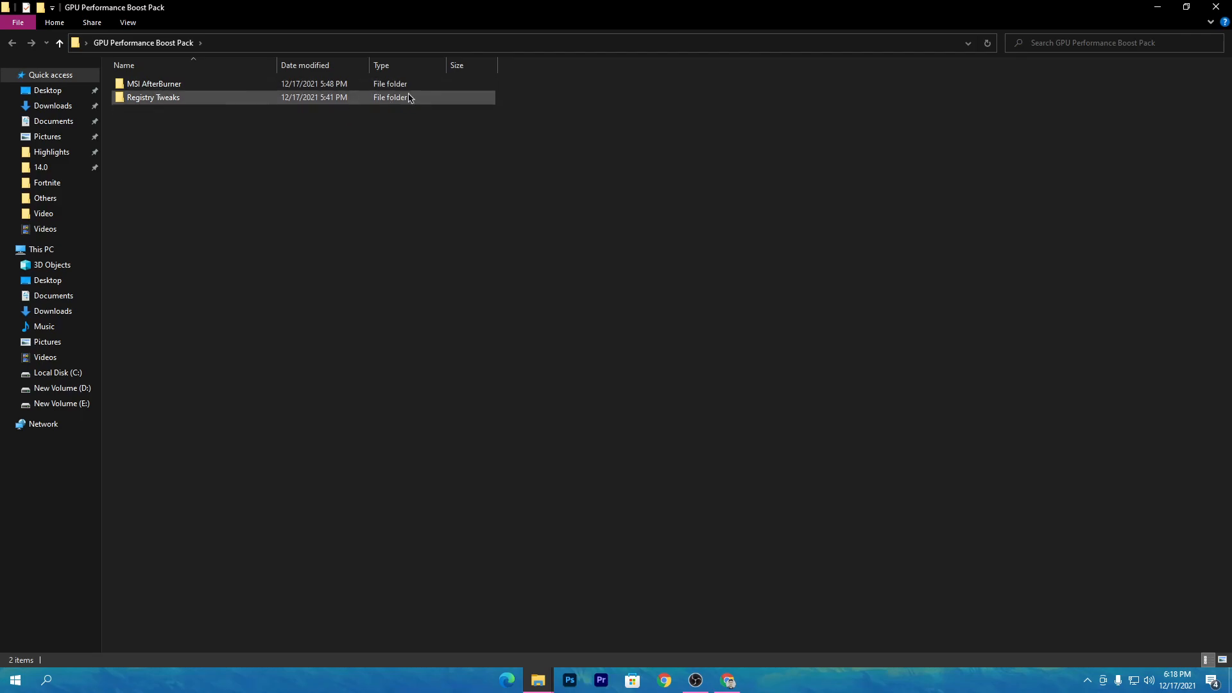
double_click(153, 97)
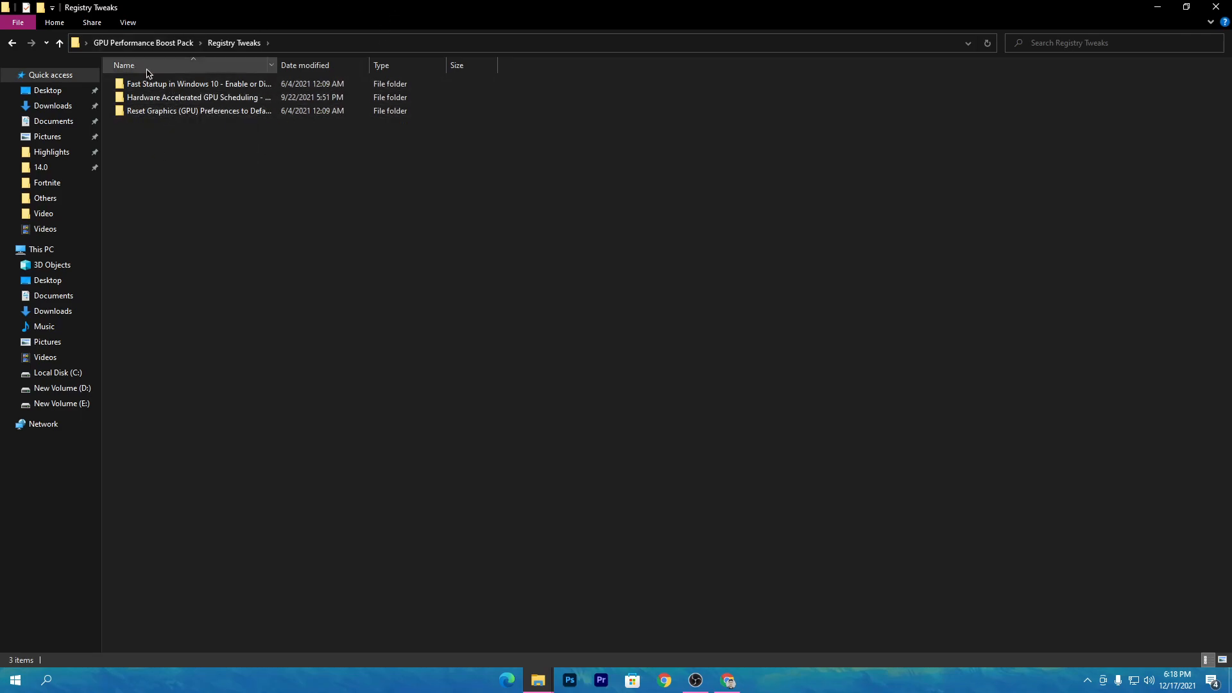
mouse_move(198, 83)
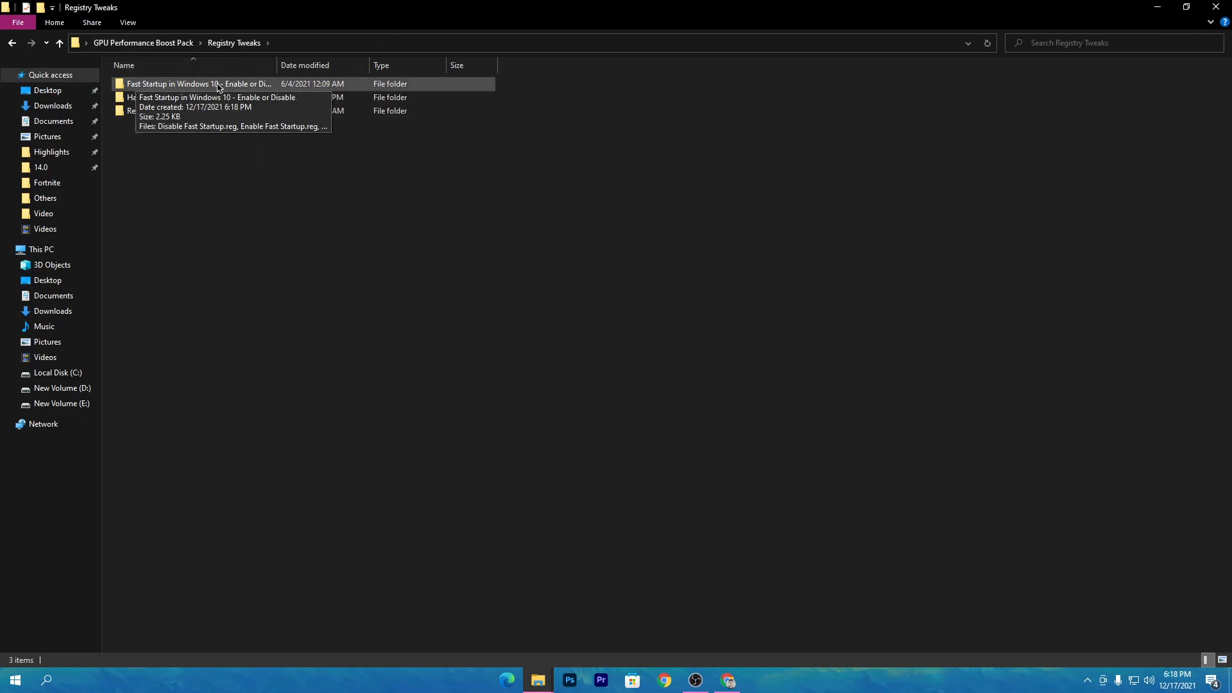
double_click(199, 83)
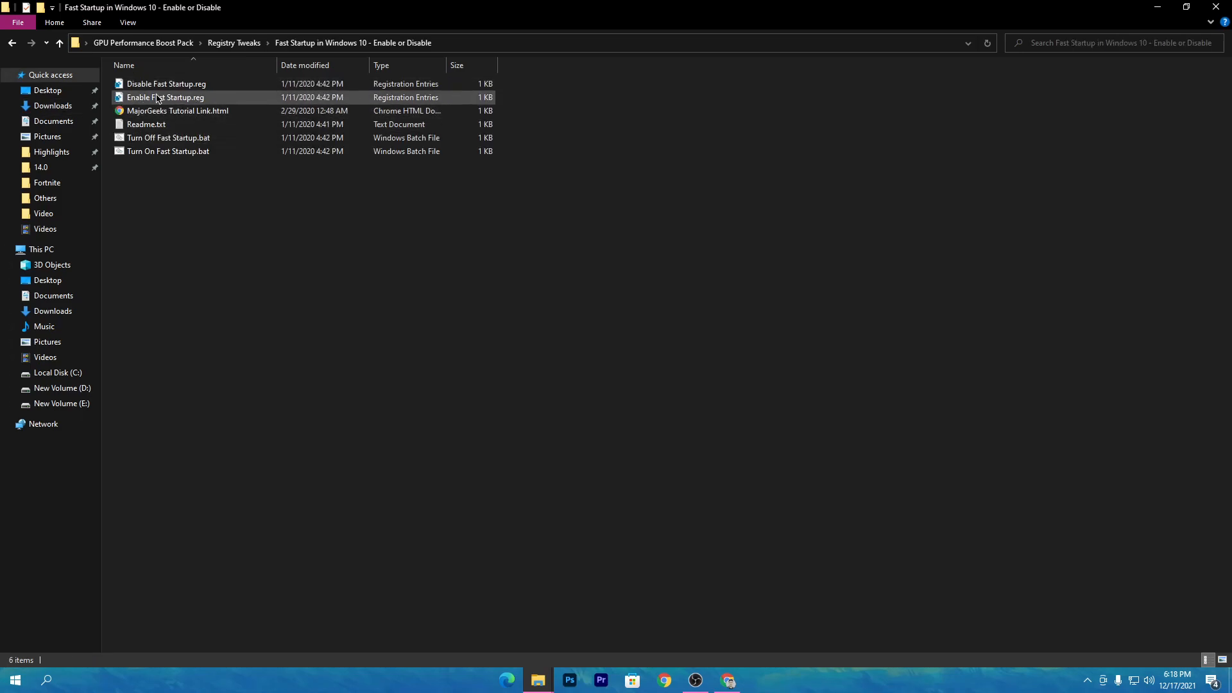
double_click(165, 97)
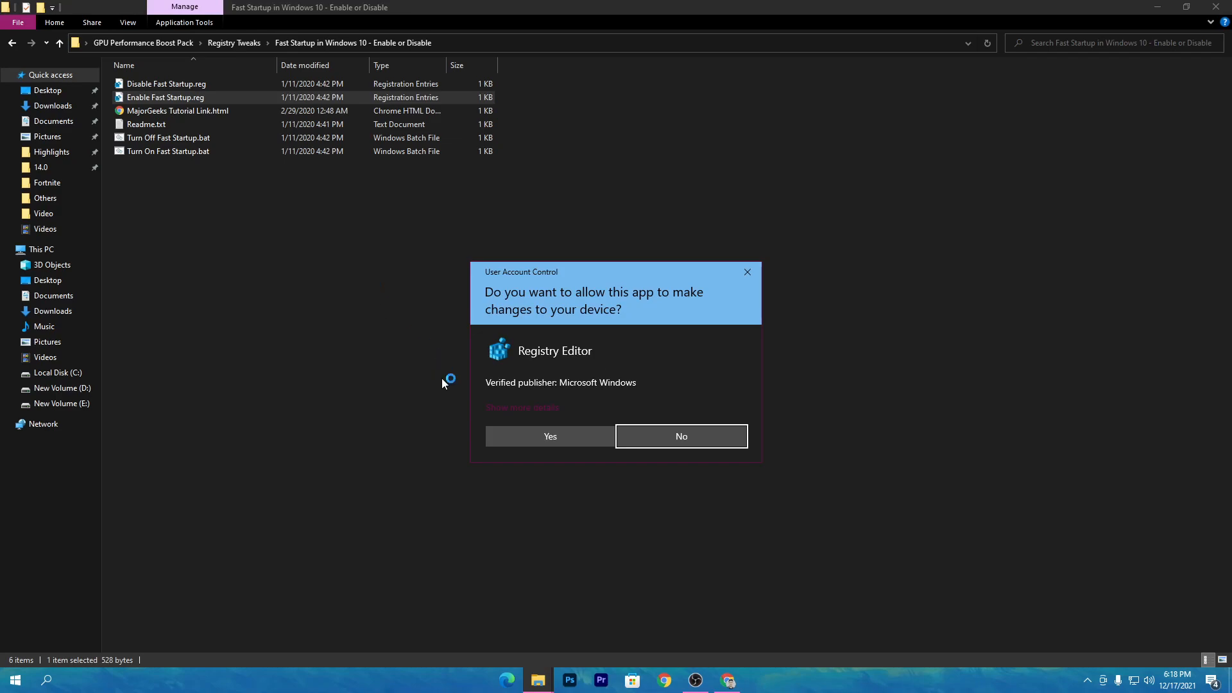
left_click(550, 437)
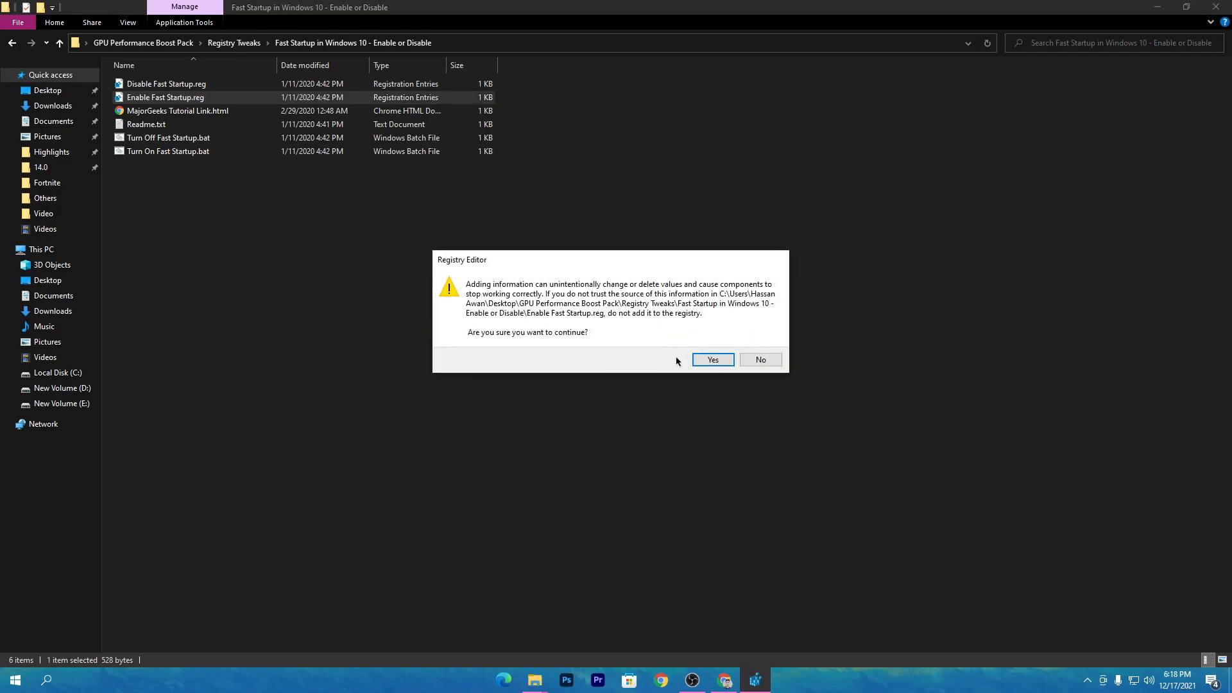
left_click(711, 360)
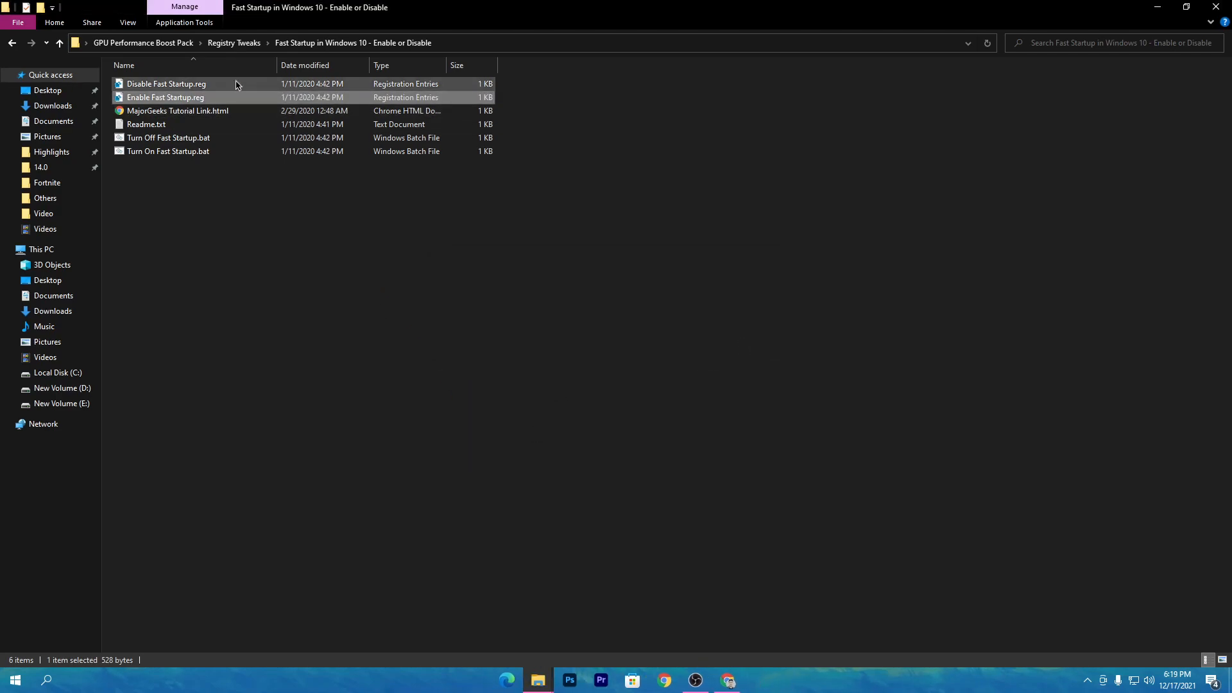
mouse_move(167, 151)
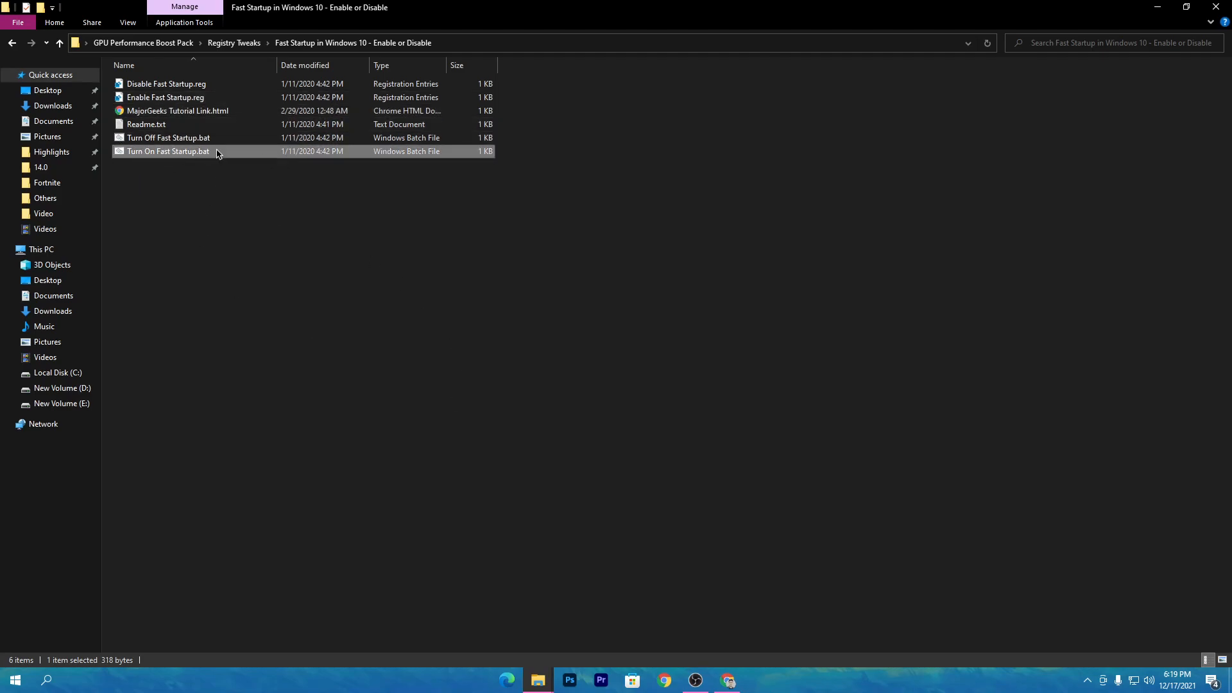
mouse_move(220, 201)
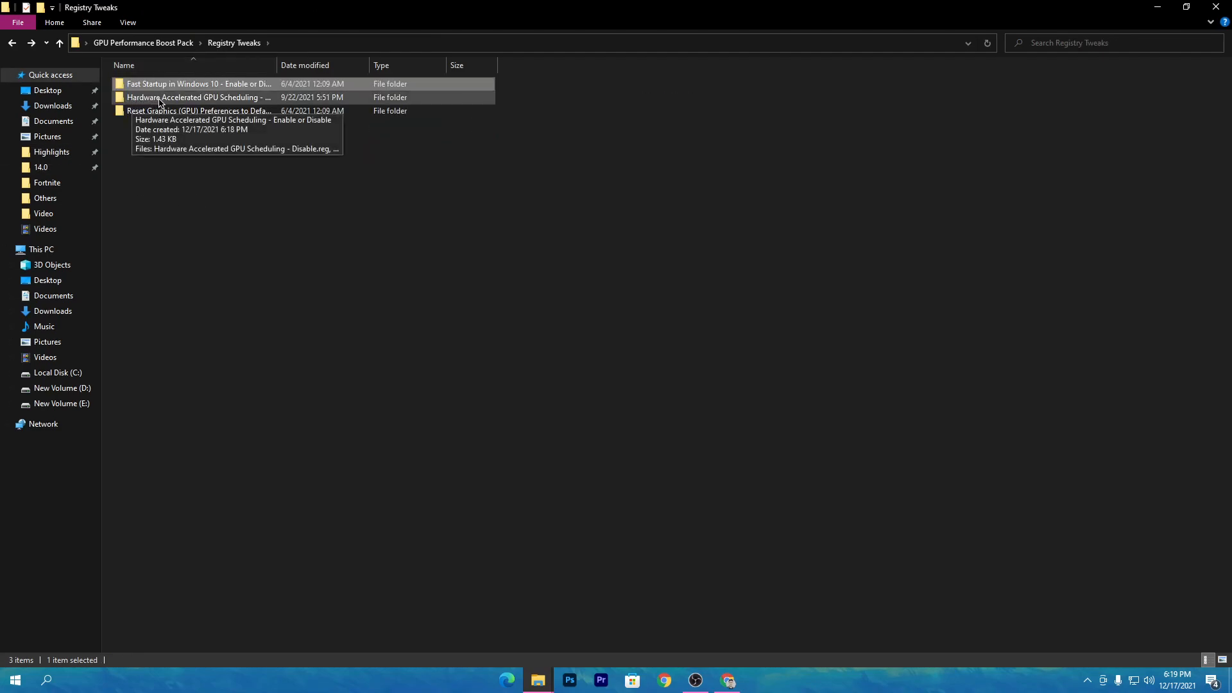
mouse_move(200, 97)
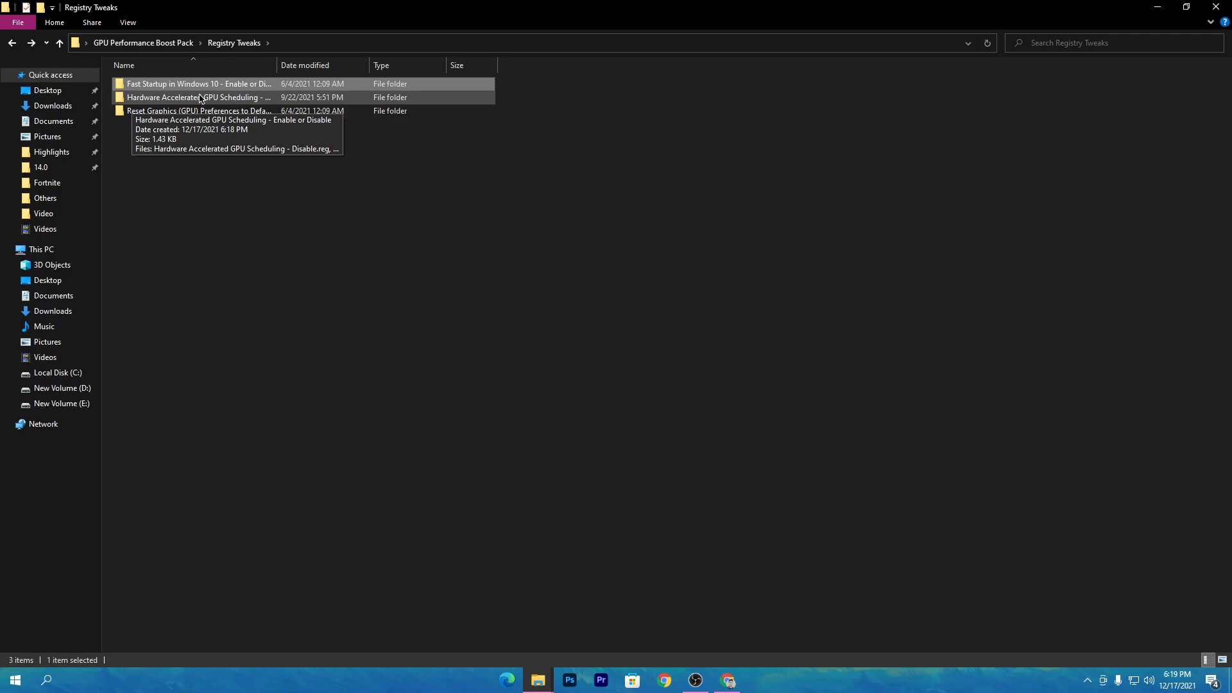
Show the Hardware Accelerated GPU Scheduling folder as large icons and merge its Enable.reg.
double_click(196, 97)
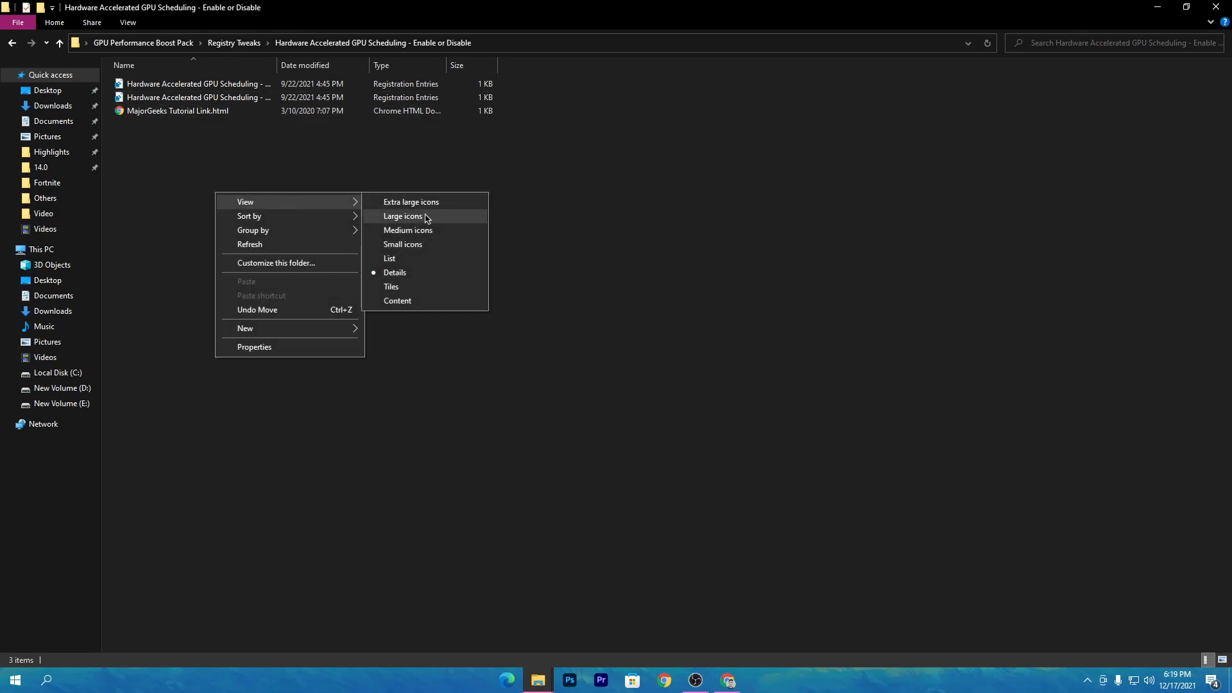
left_click(403, 216)
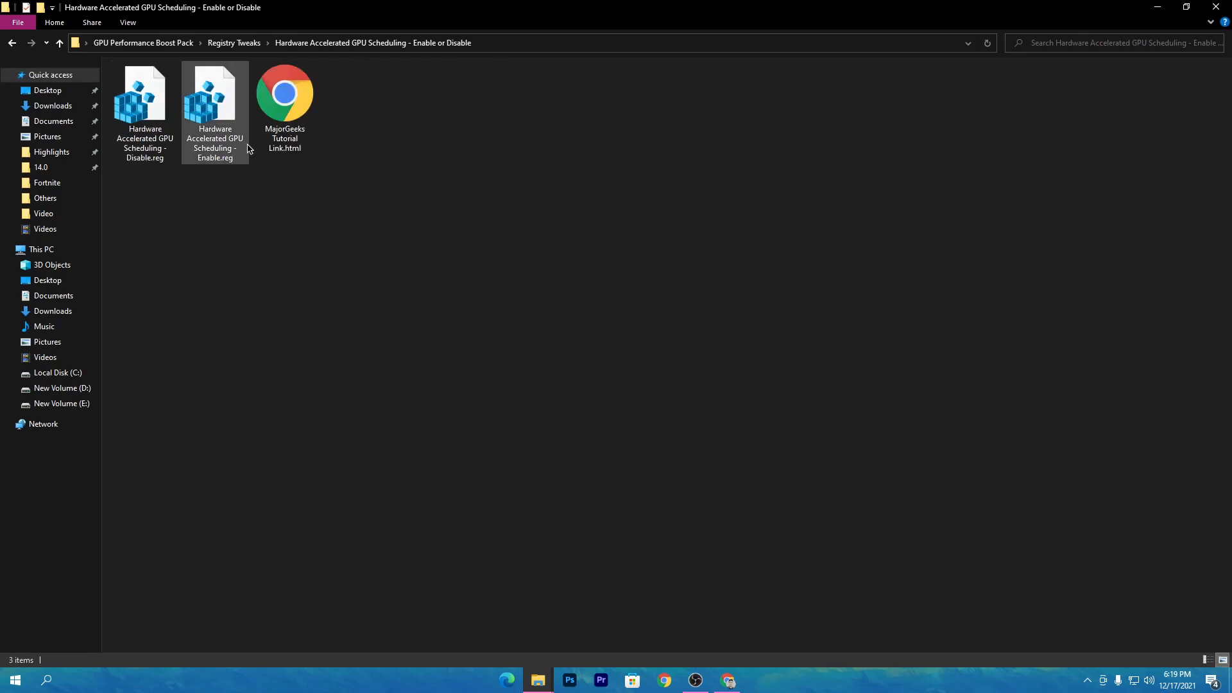
mouse_move(206, 161)
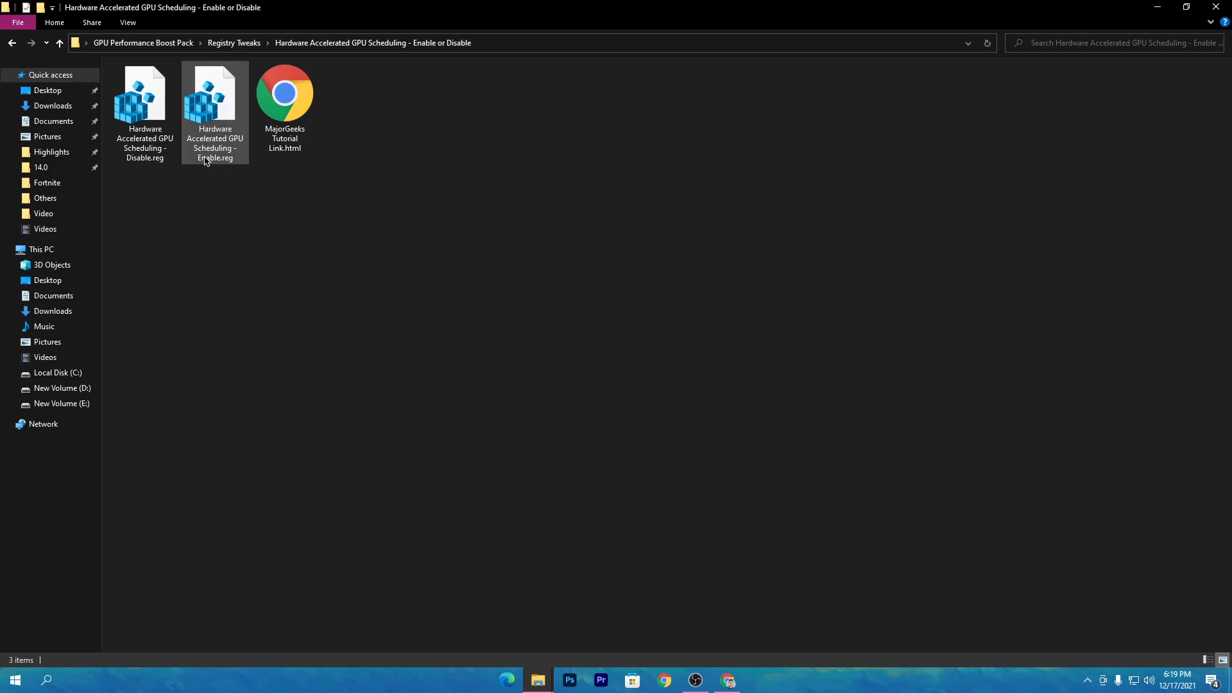
mouse_move(214, 146)
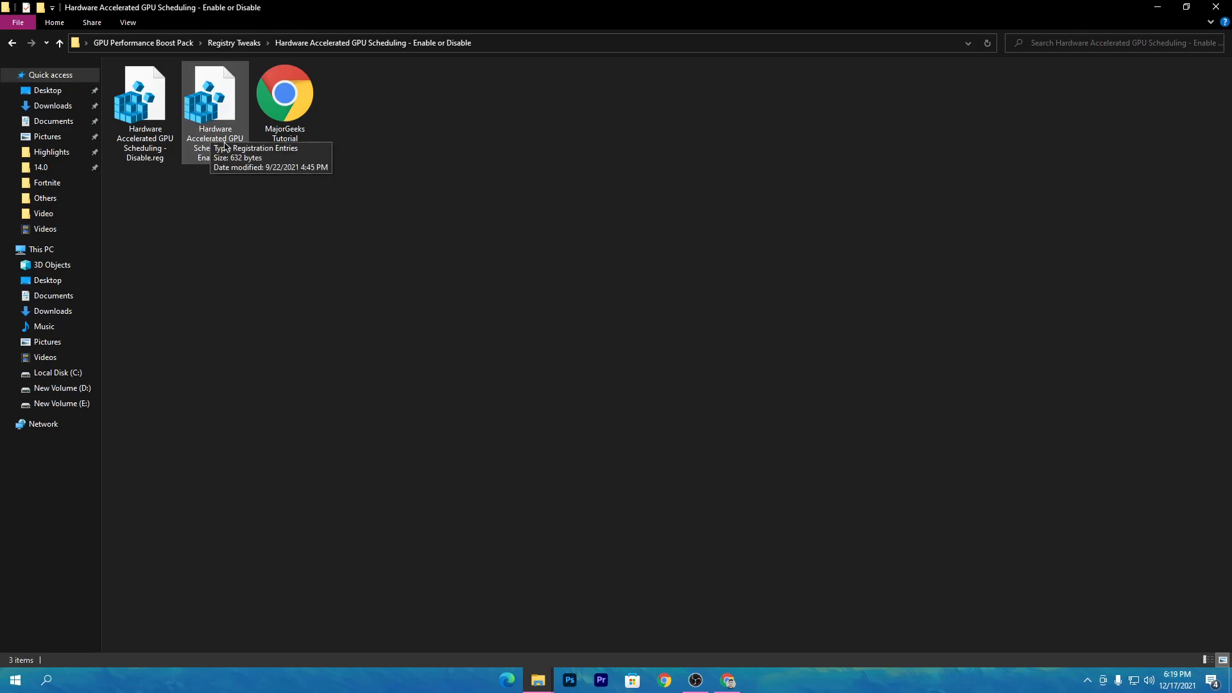
mouse_move(238, 178)
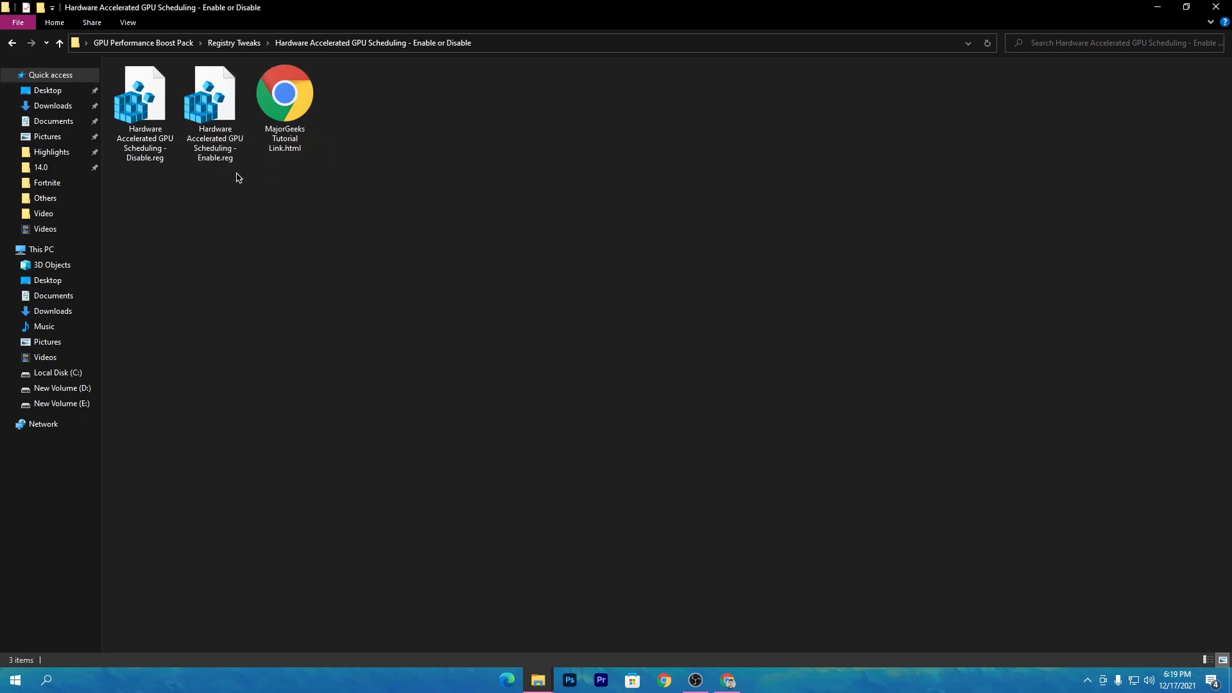
double_click(214, 98)
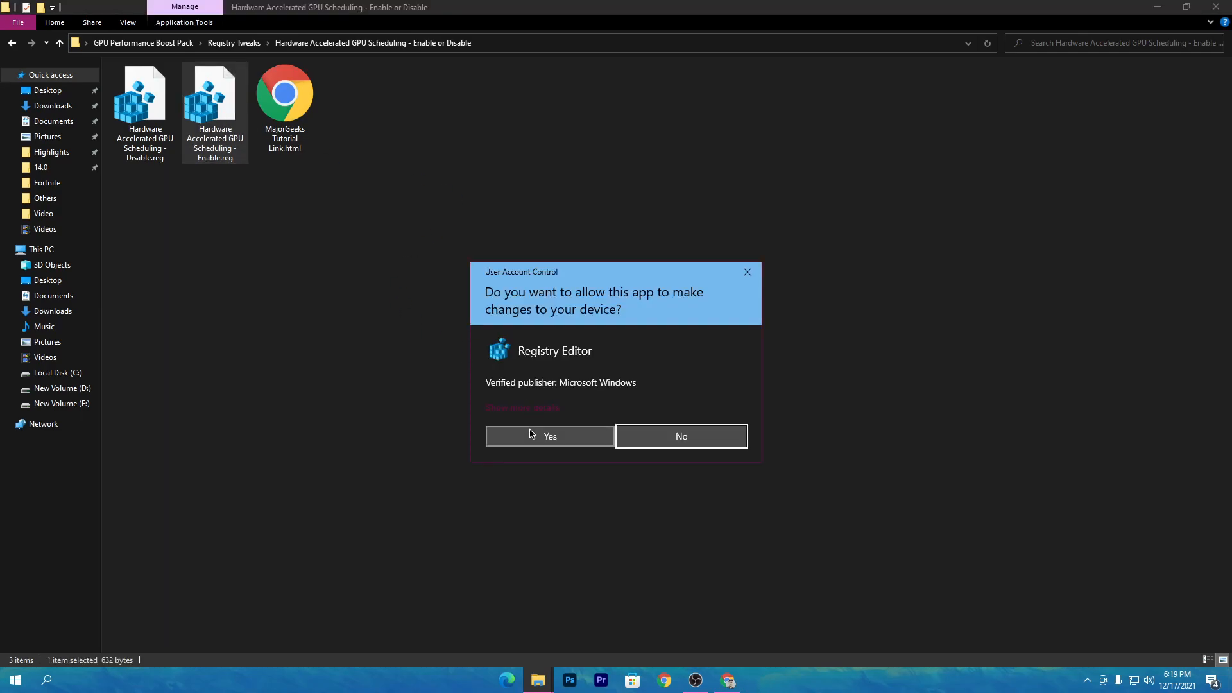
left_click(549, 437)
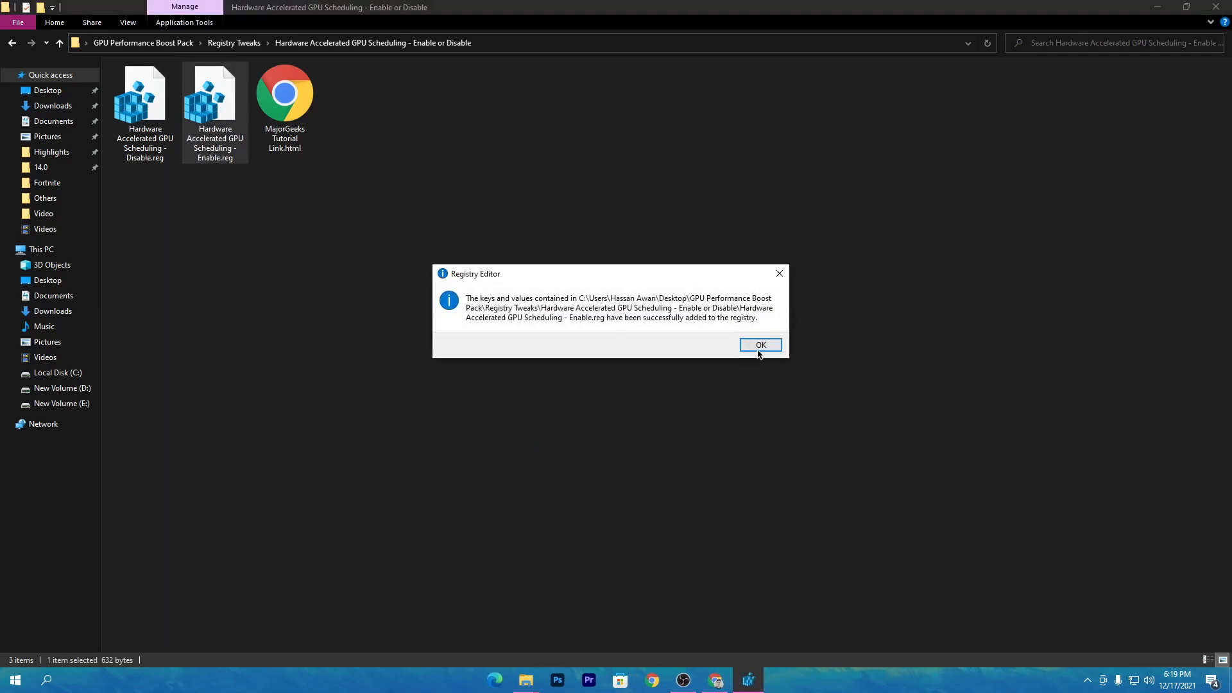
left_click(760, 345)
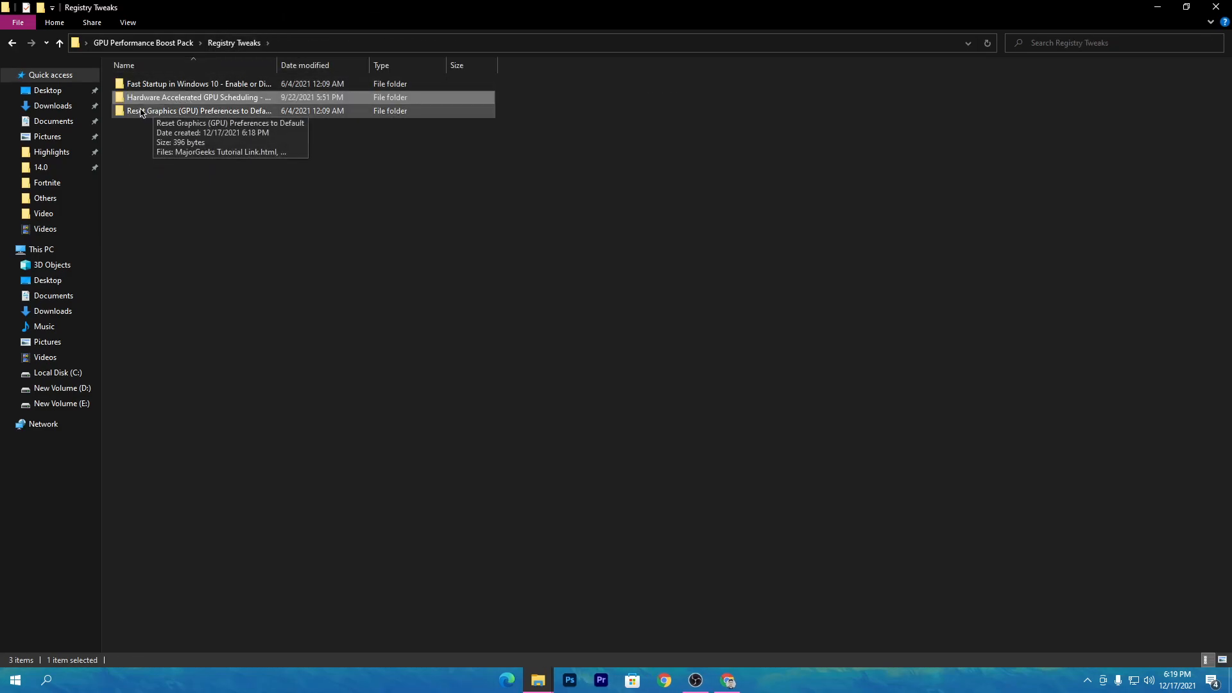
mouse_move(160, 115)
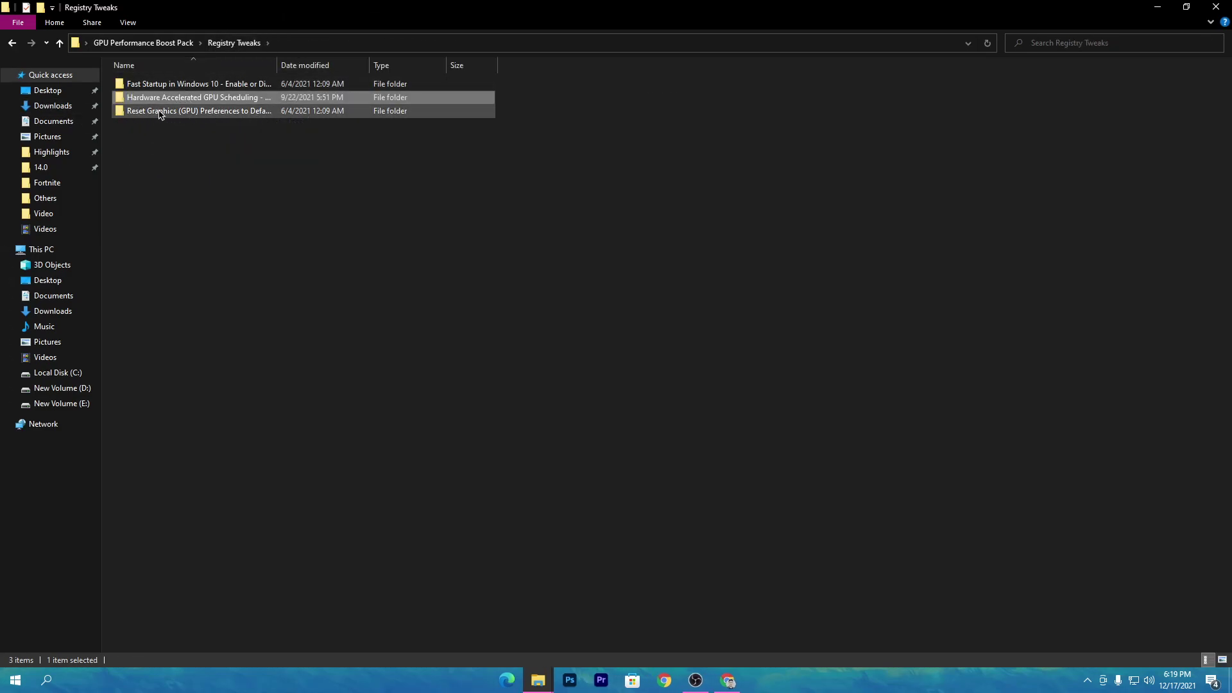
Run the registry file in Reset Graphics (GPU) Preferences to Default.
double_click(198, 111)
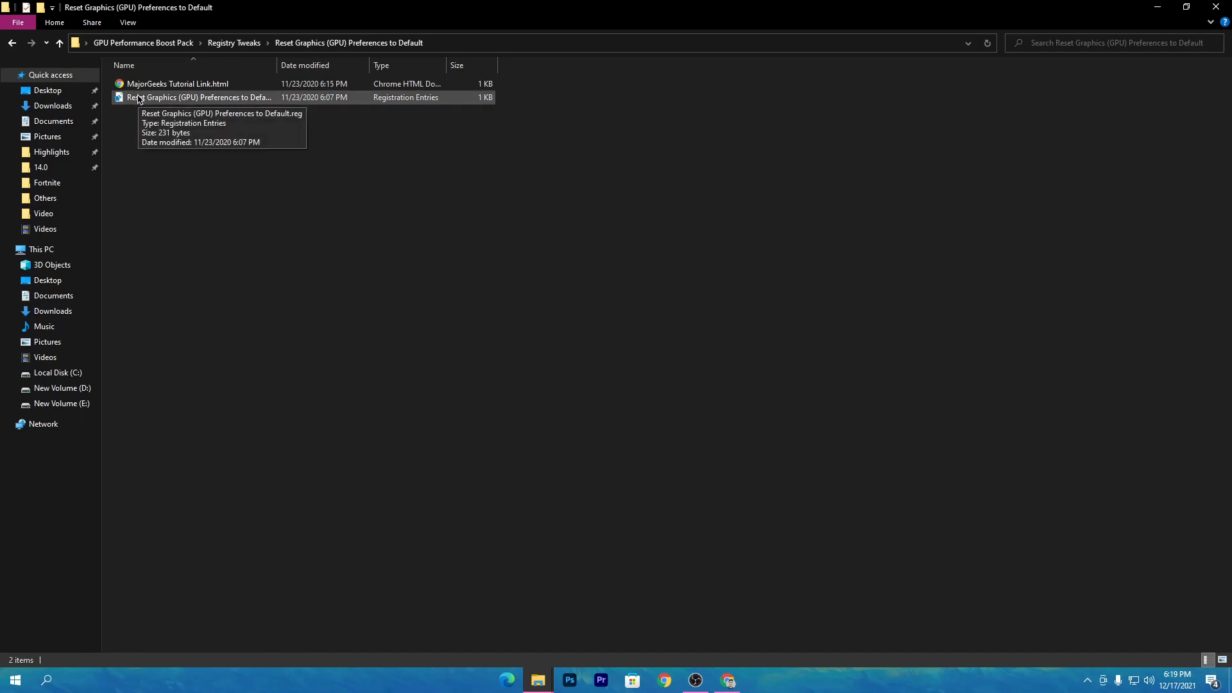
left_click(200, 97)
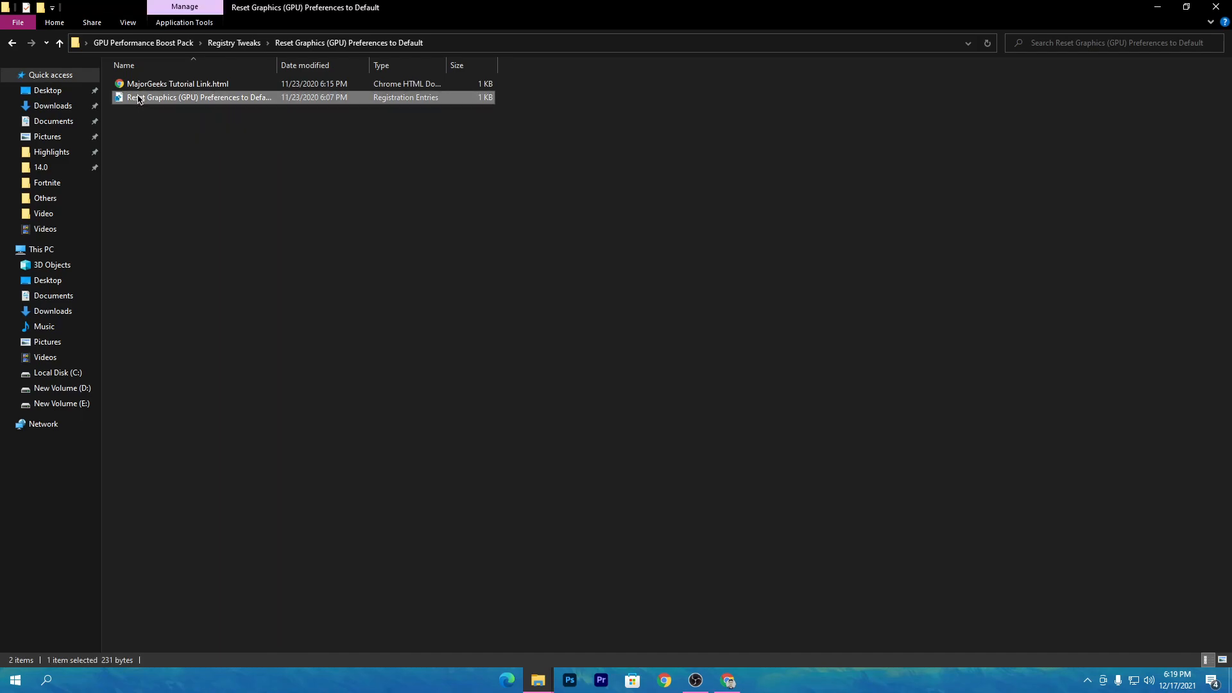
double_click(199, 96)
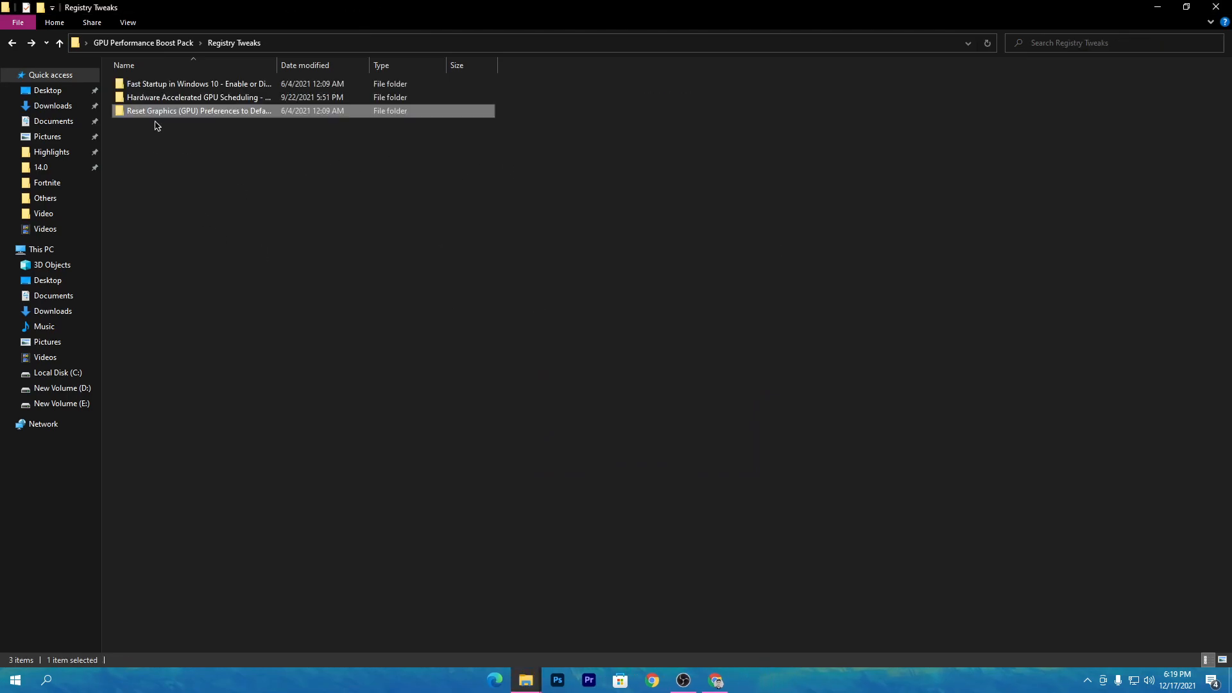
Merge Hardware Accelerated GPU Scheduling Enable.reg again and dismiss the success message.
left_click(196, 97)
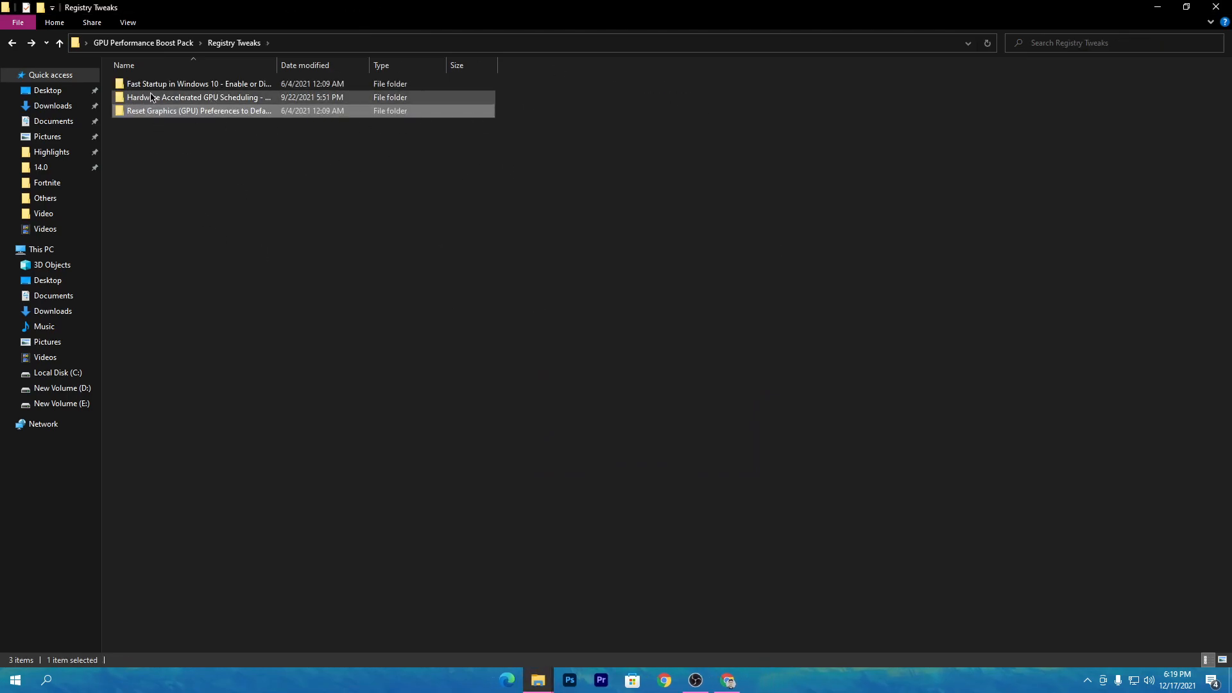
double_click(198, 97)
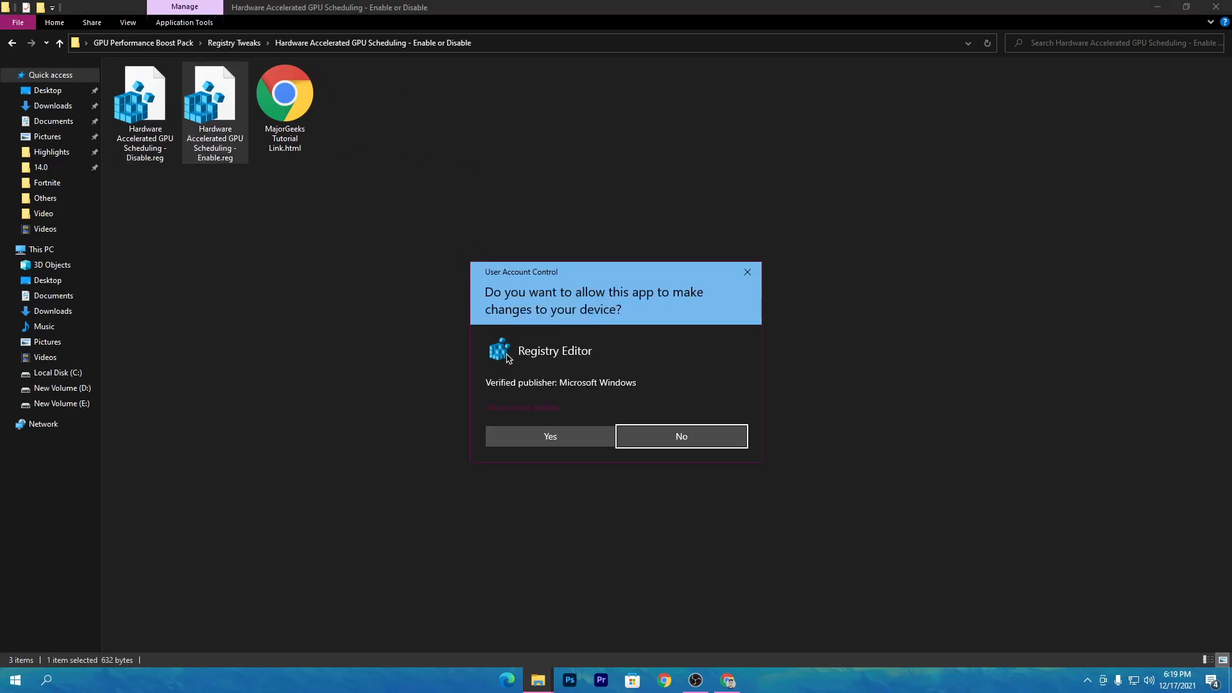
left_click(549, 436)
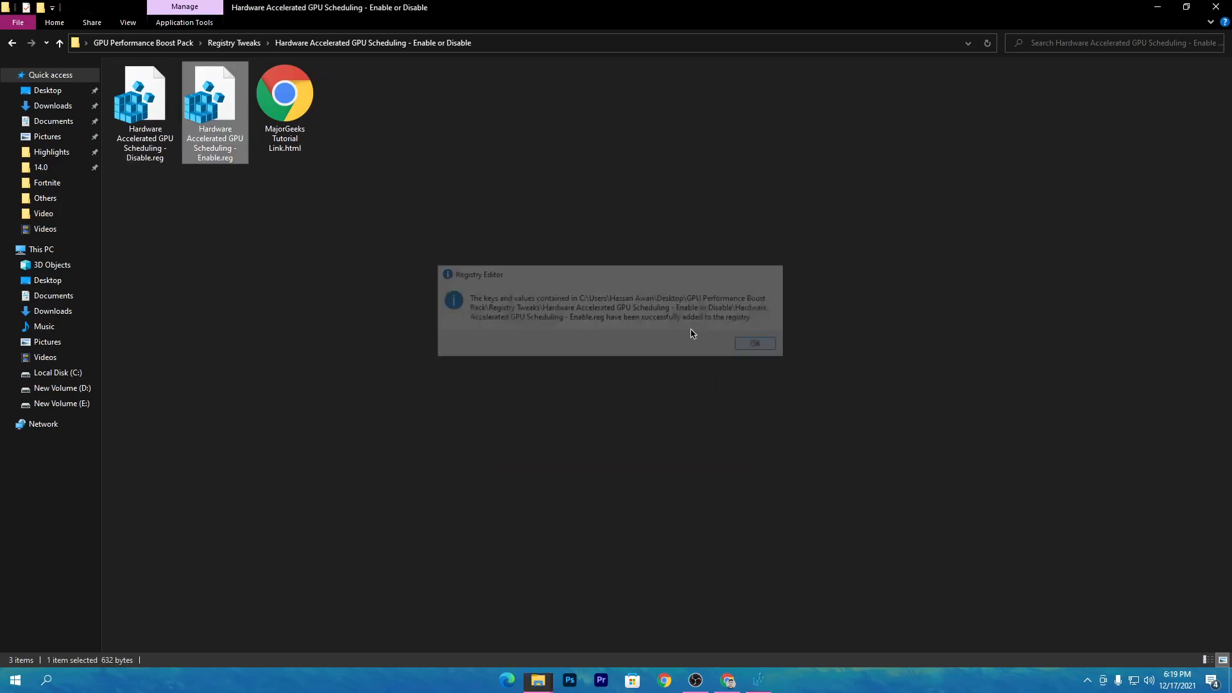
left_click(752, 344)
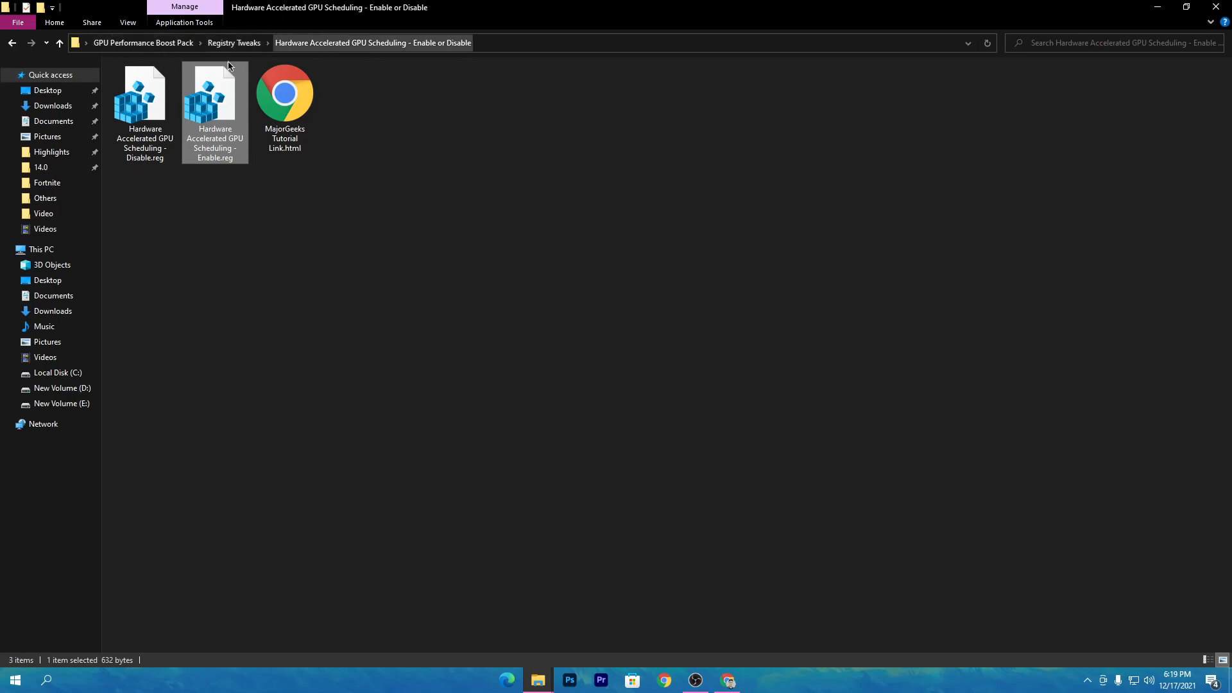
Return to the GPU Performance Boost Pack folder and open MSI AfterBurner.
left_click(143, 42)
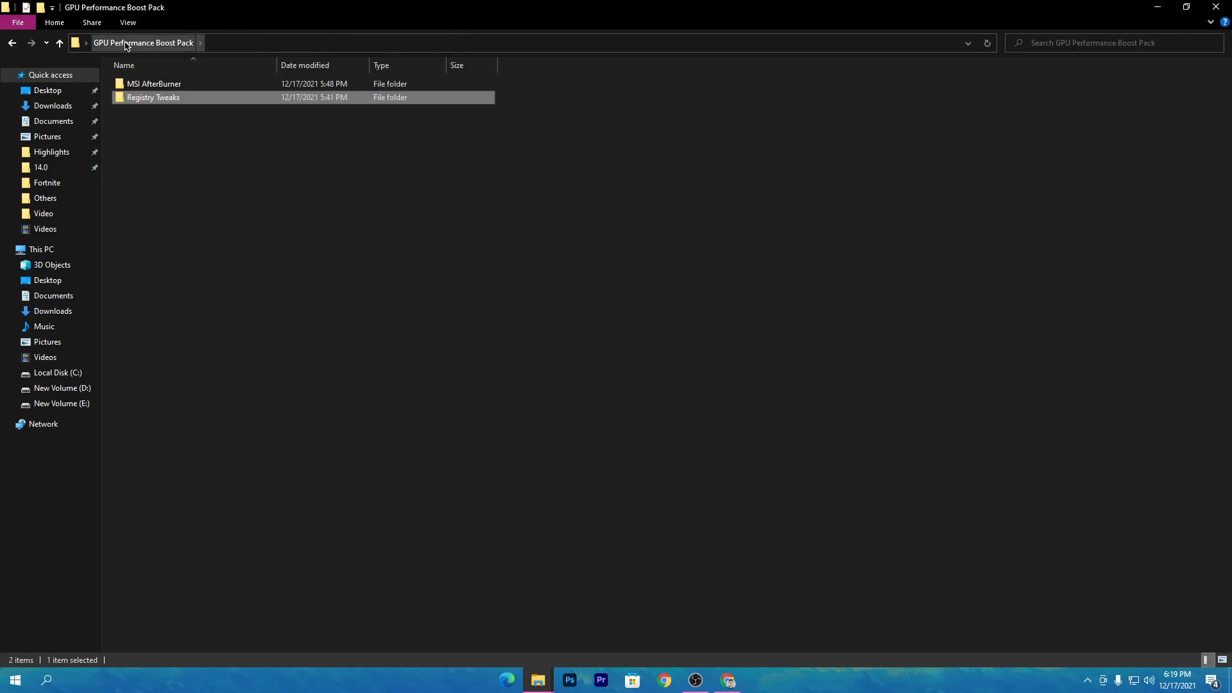
mouse_move(154, 84)
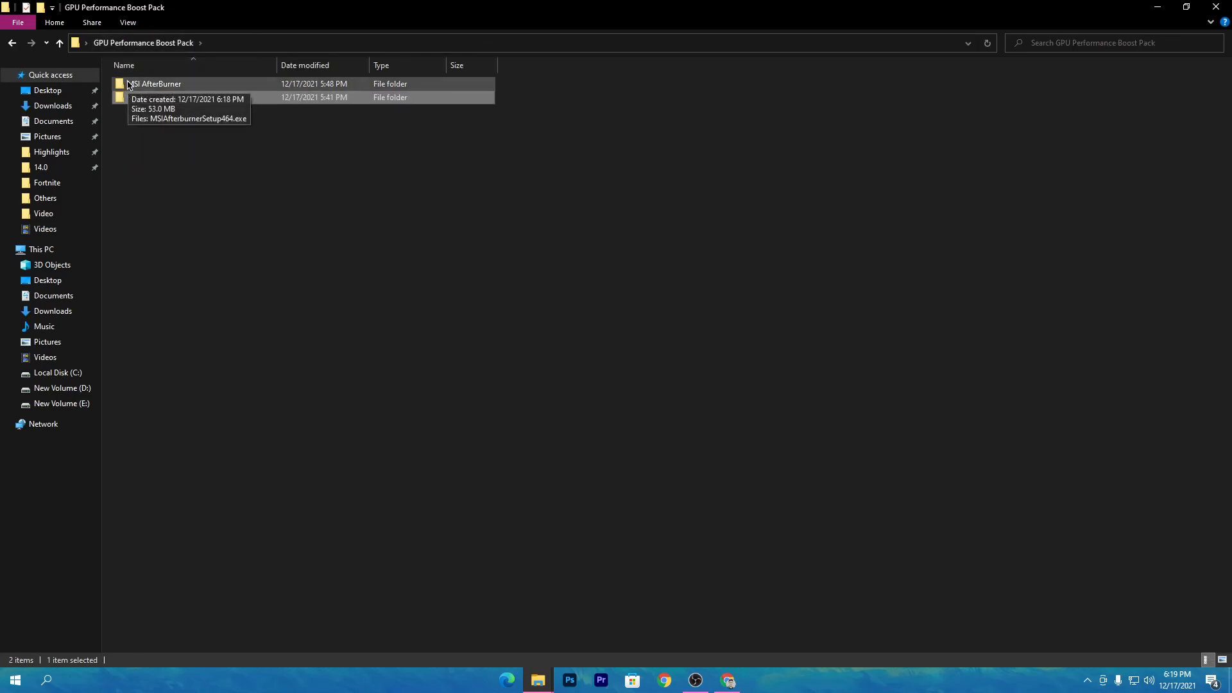
double_click(155, 83)
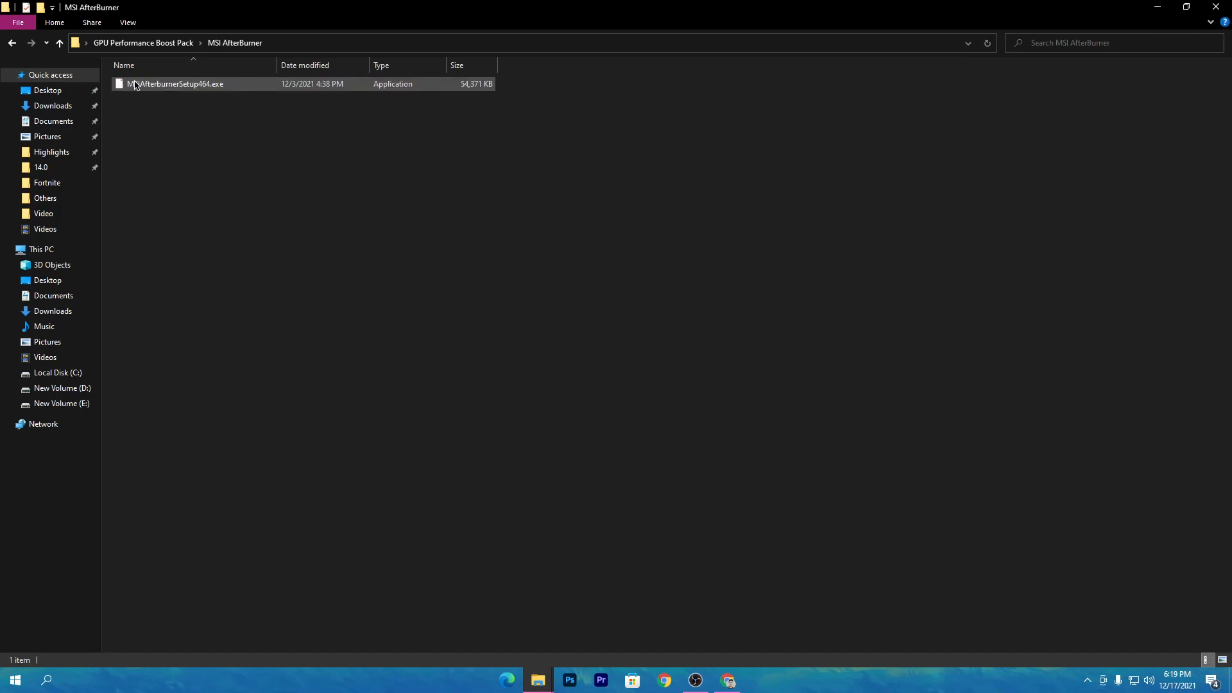
mouse_move(233, 86)
type("M")
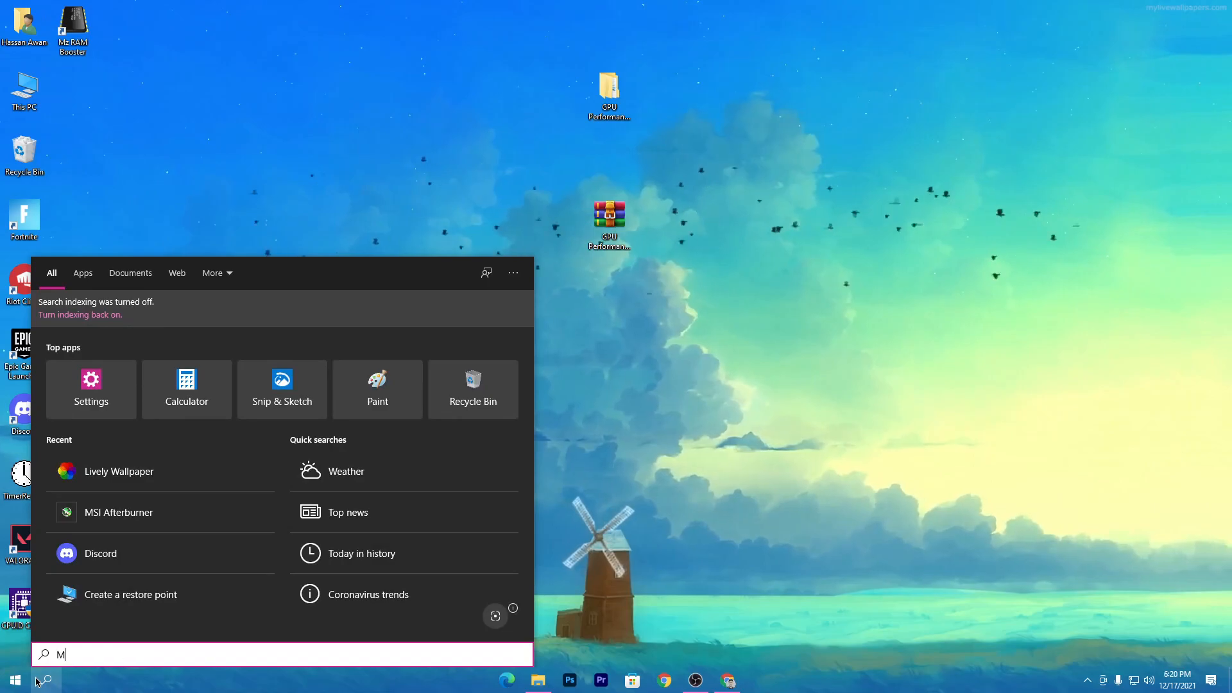
Search Start for 'MSI Afterburner' and run it as administrator.
type("SI Afterburner")
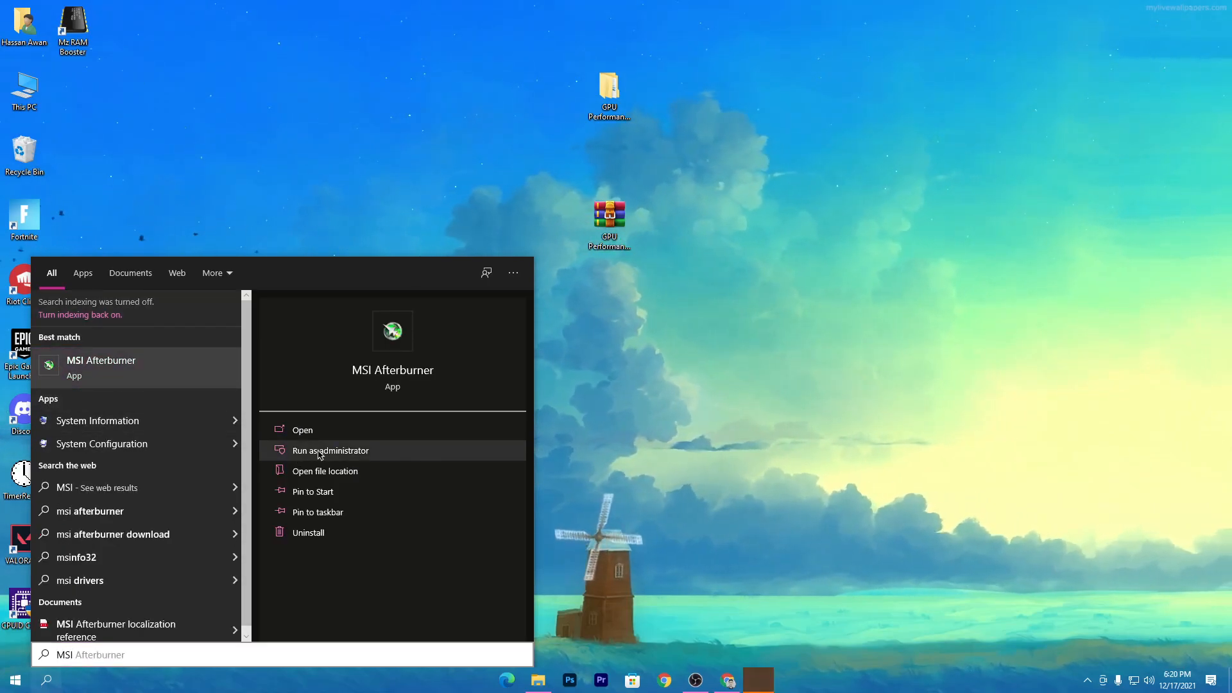
left_click(329, 450)
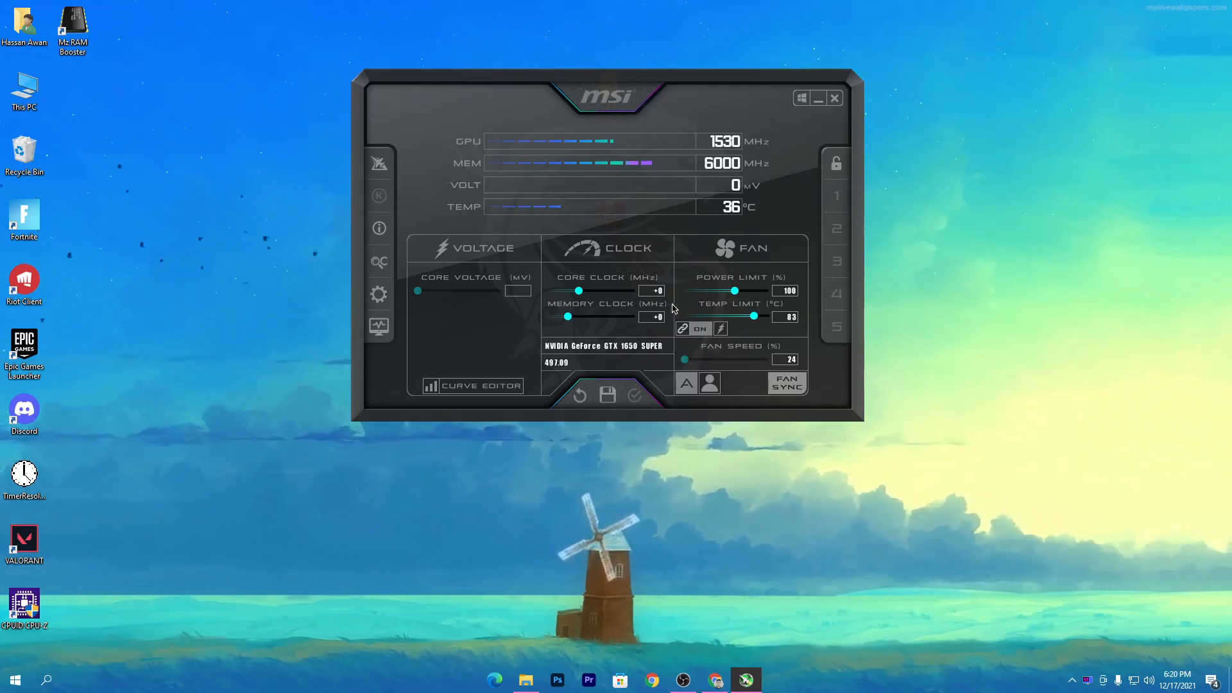
mouse_move(758, 313)
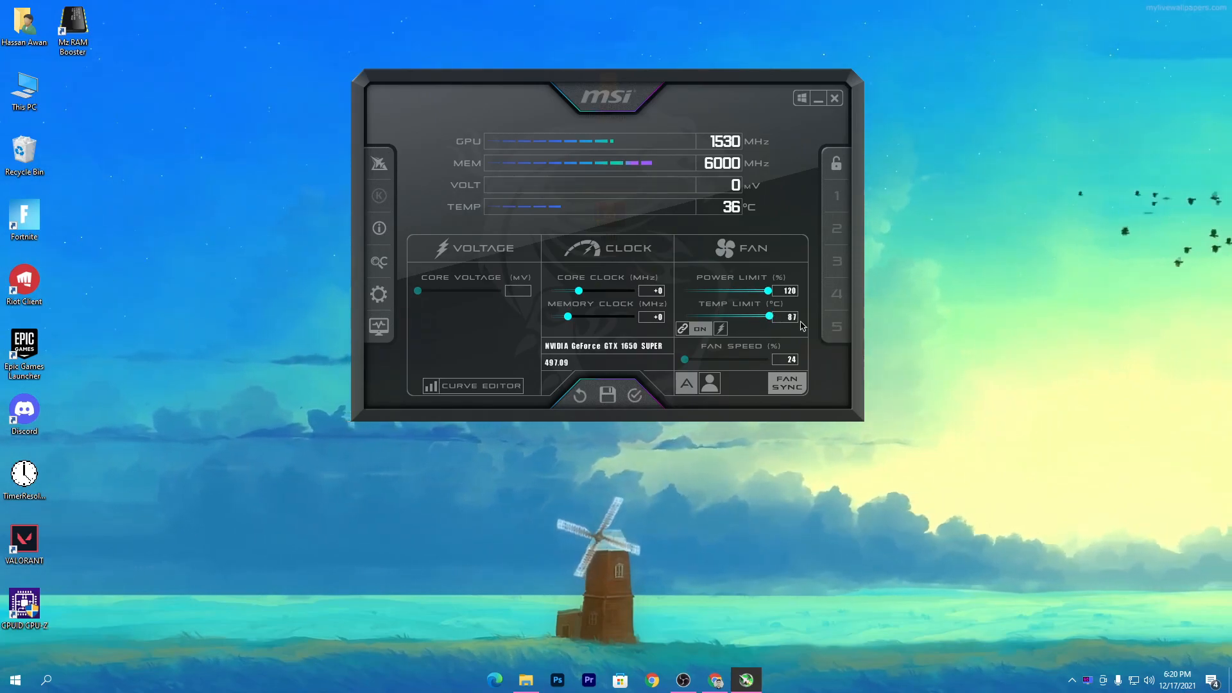
mouse_move(661, 329)
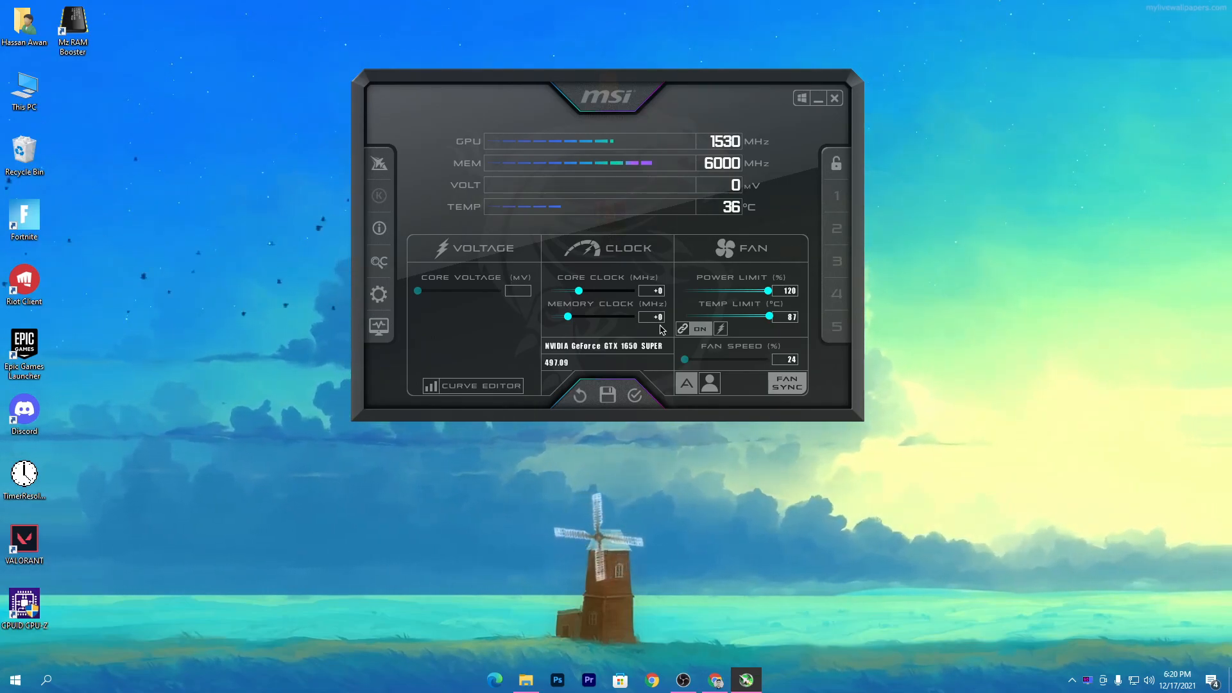
mouse_move(782, 322)
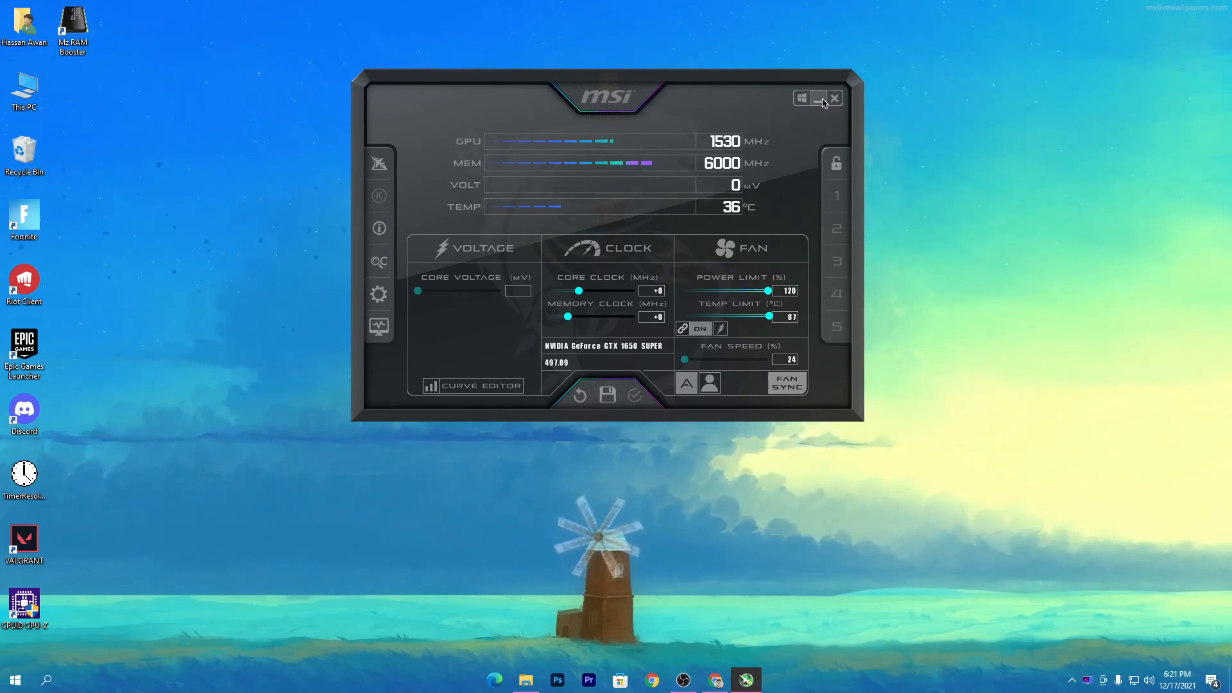
Minimize the MSI Afterburner window once the 120 power and 87 temp limits are applied.
left_click(818, 98)
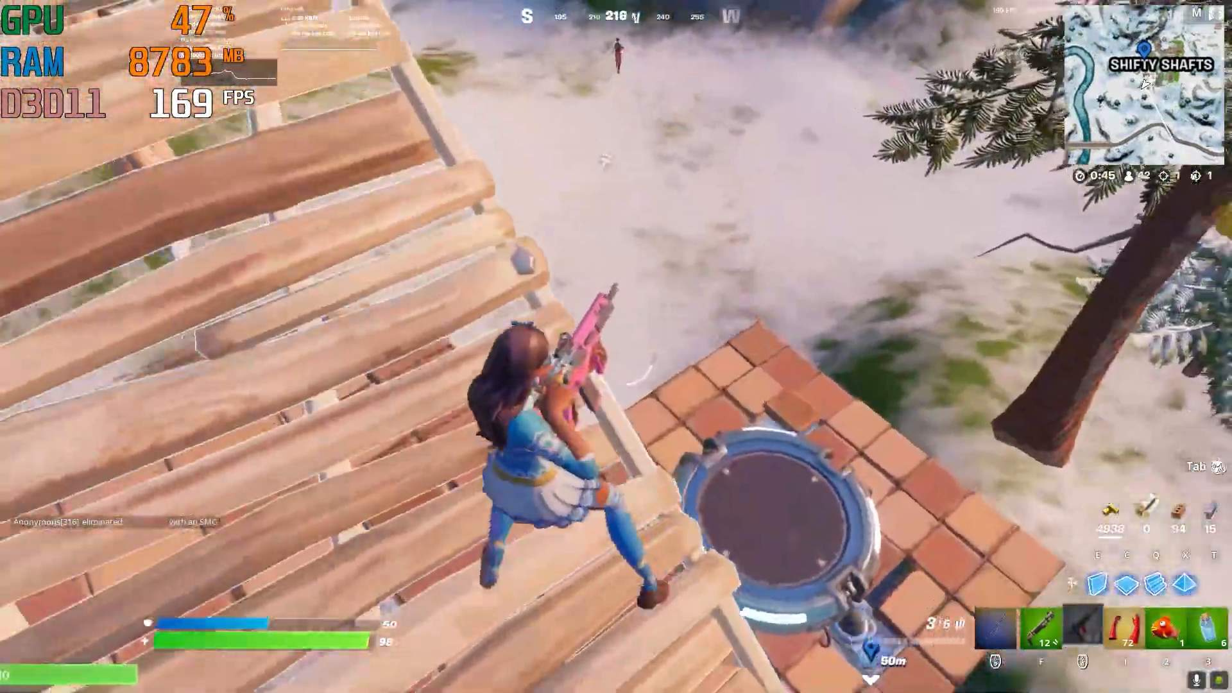
Launch from the launch pad, deploy the glider, and fire the pump shotgun from a bush.
key("space")
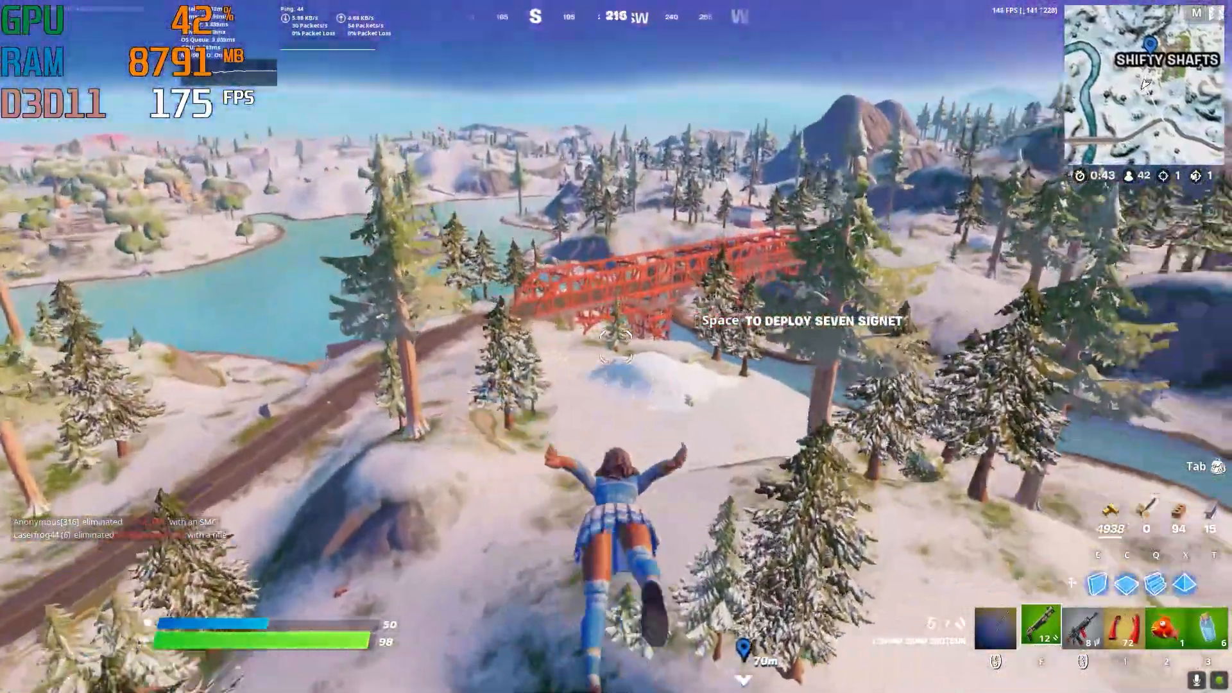
key("space")
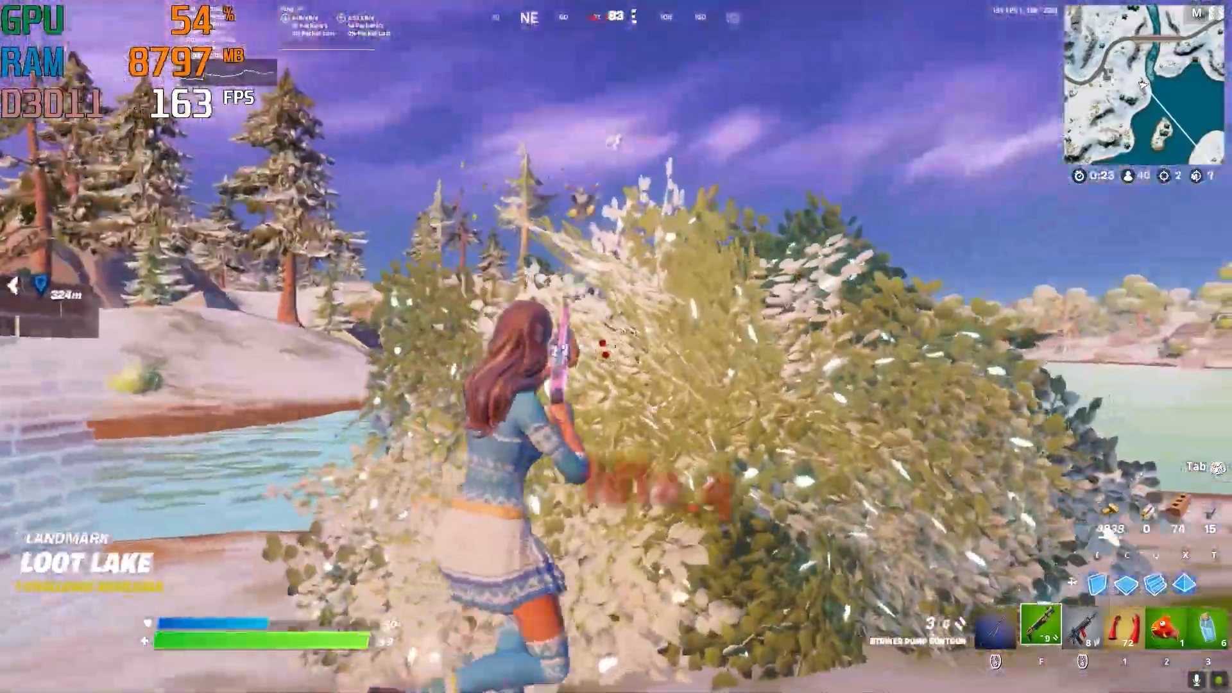
left_click(616, 346)
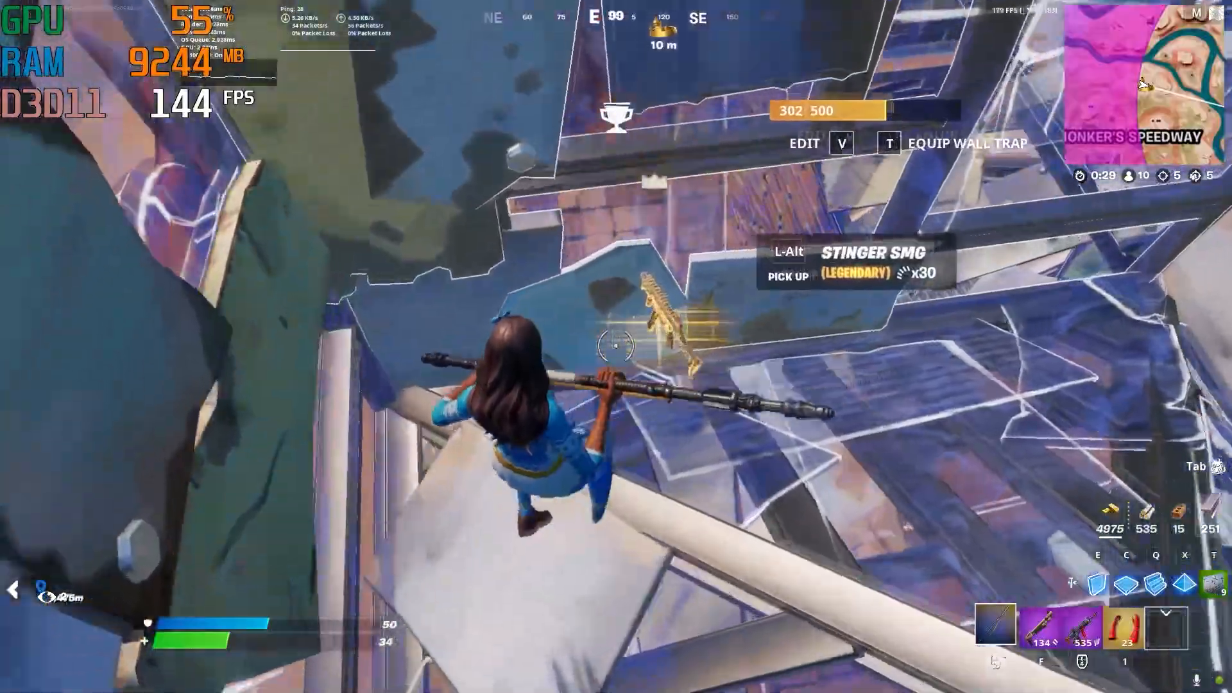
Pick up the legendary Stinger SMG and fire the assault rifle at distant builds and the beach box.
key("tab")
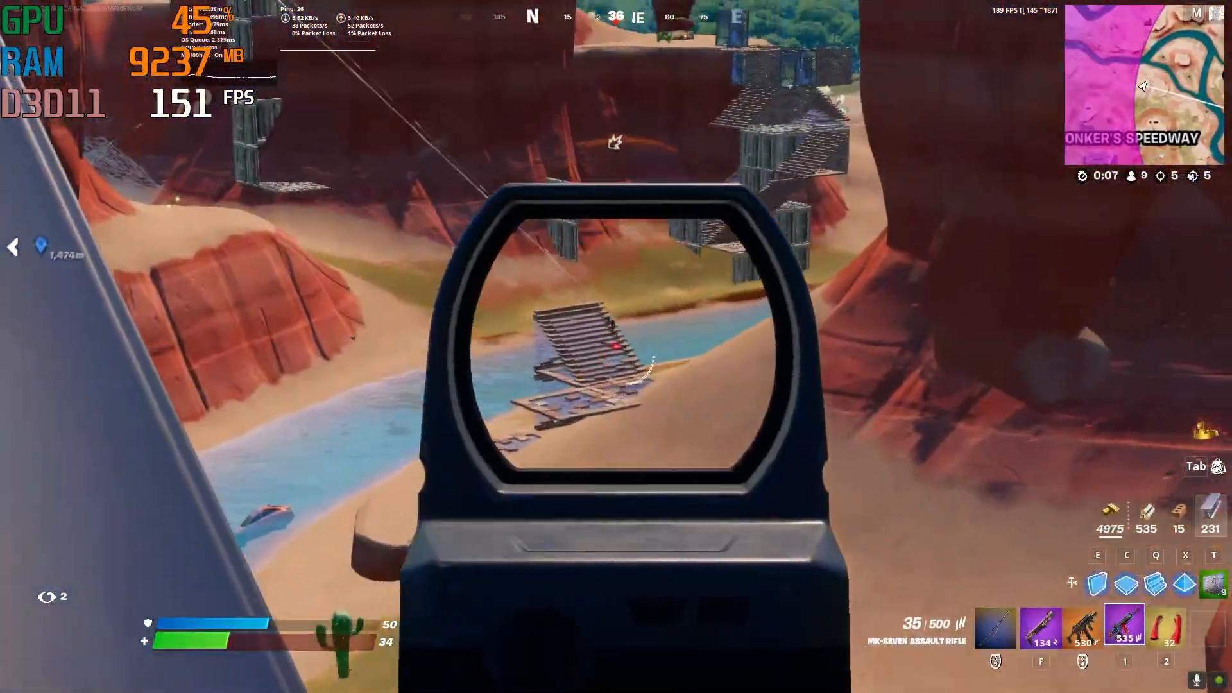
left_click(616, 346)
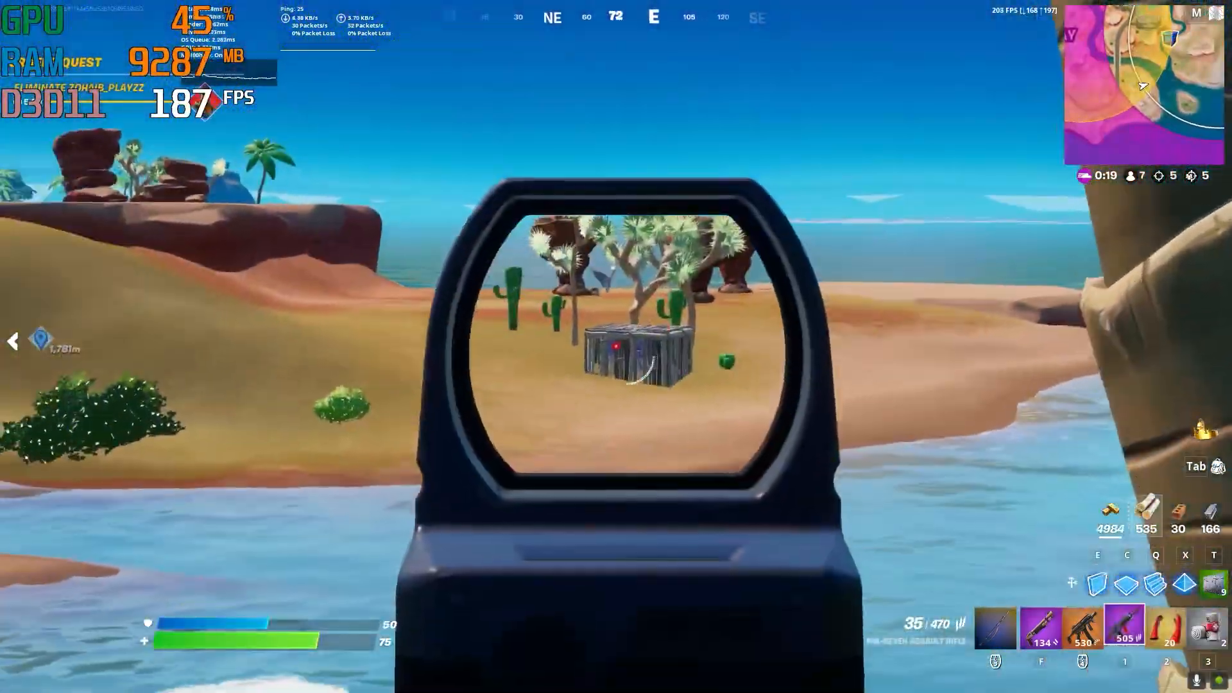
left_click(616, 346)
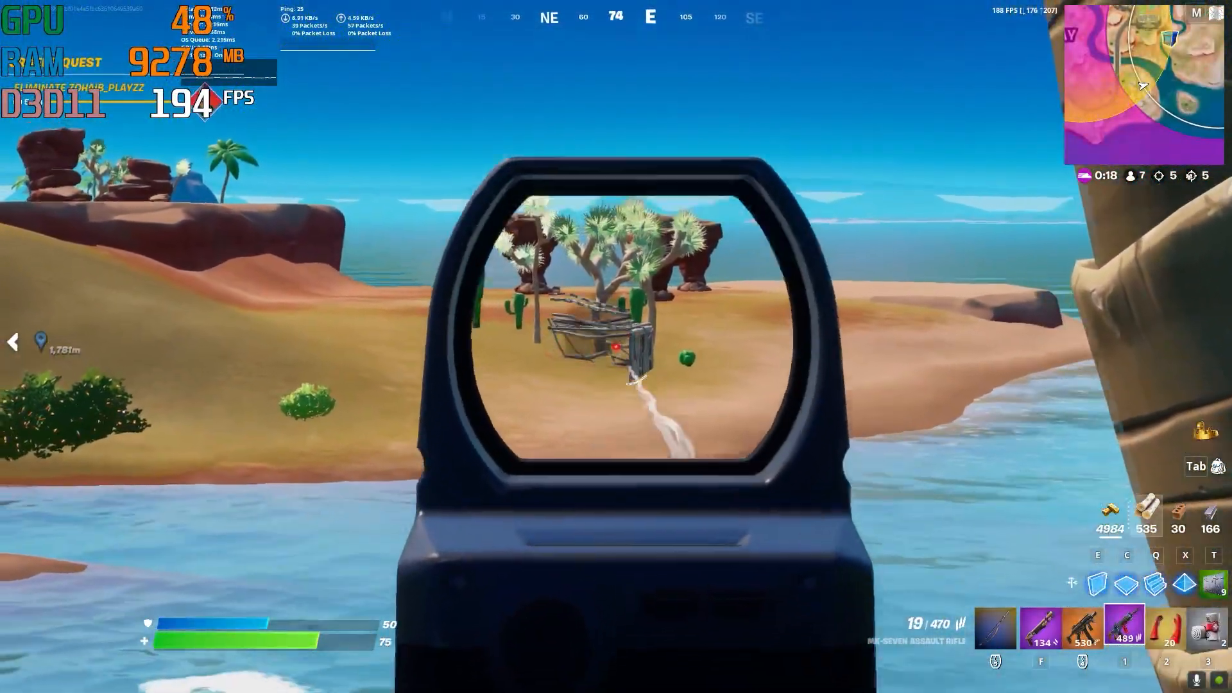
left_click(616, 346)
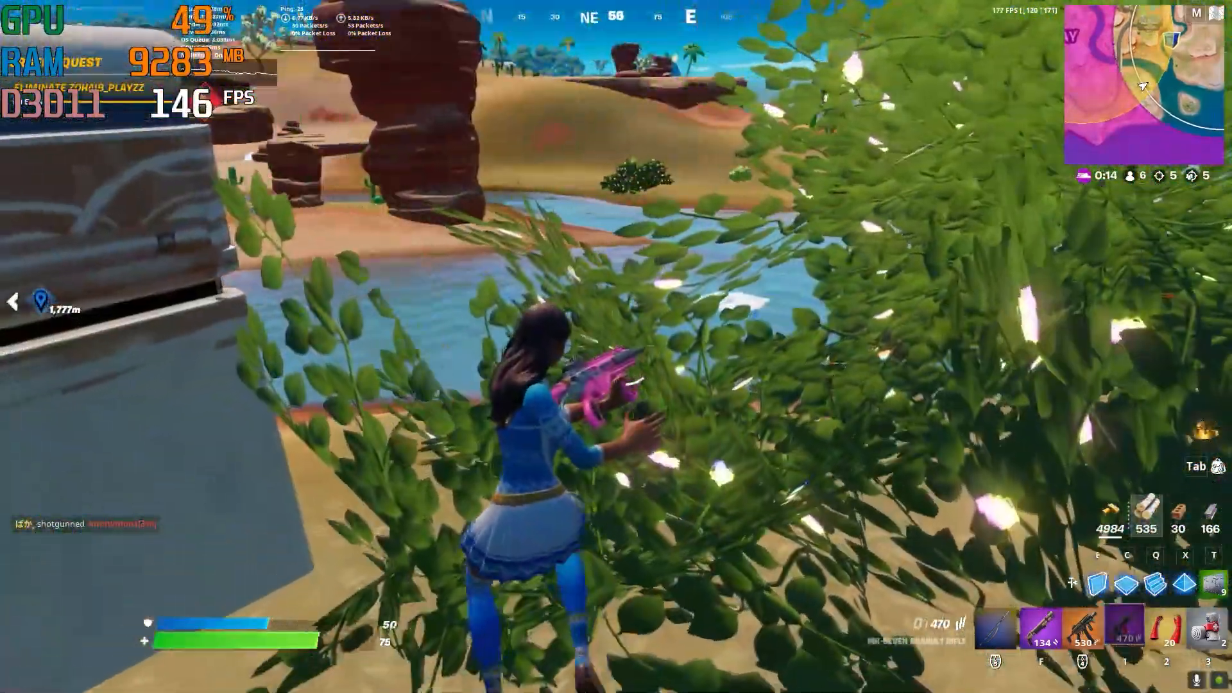
right_click(616, 347)
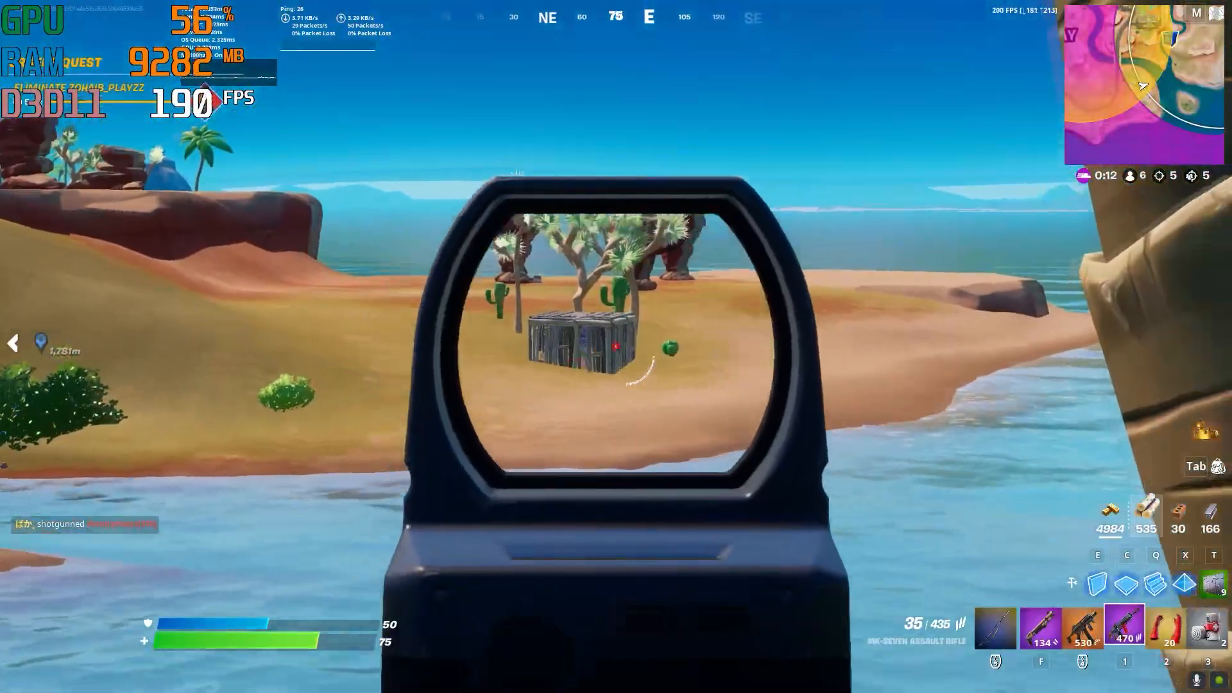
left_click(616, 346)
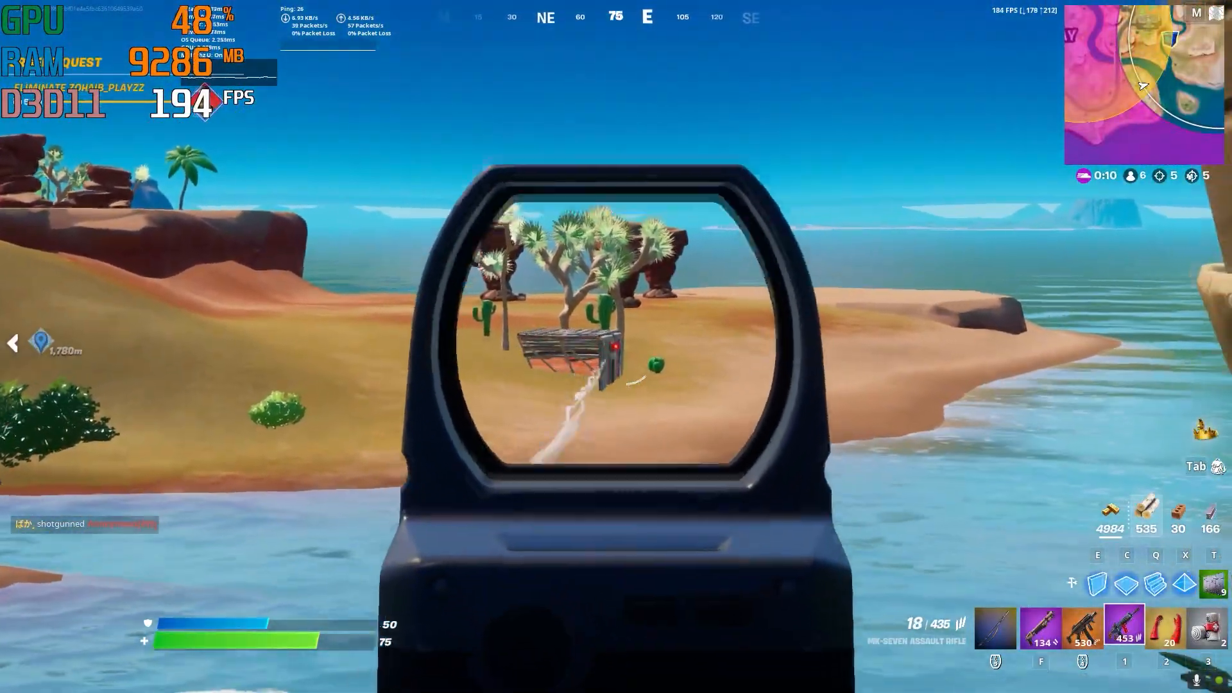